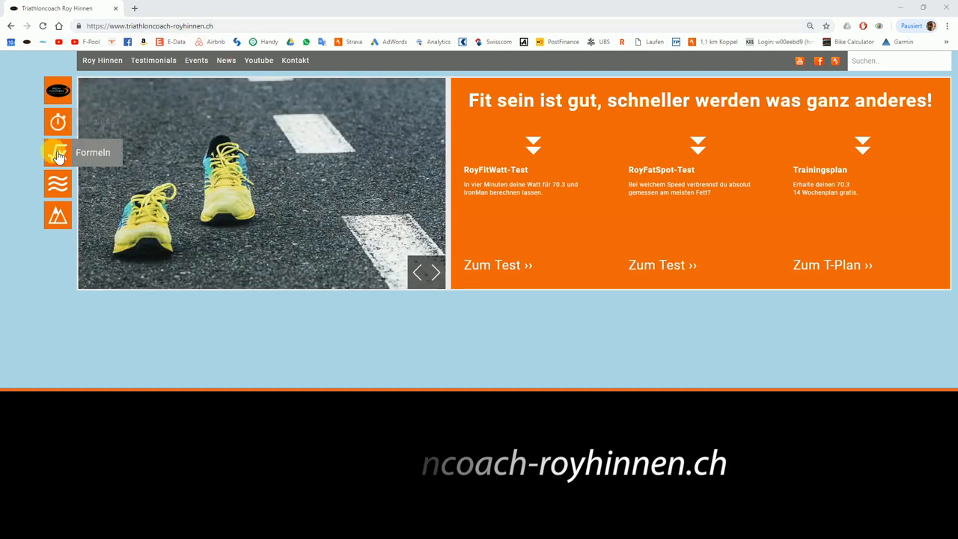
Reach the RoyFitWatt test calculator from the homepage via the formula overview.
click(57, 153)
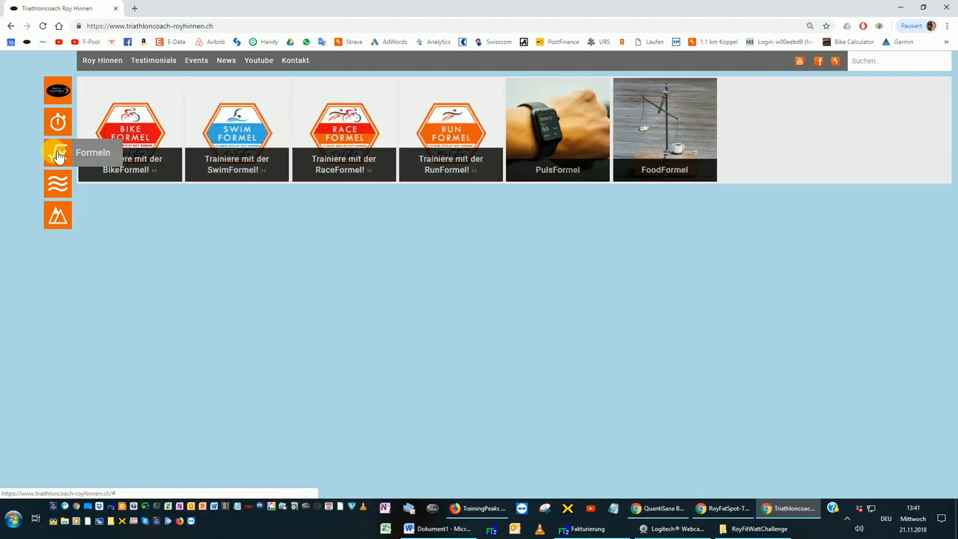
mouse_move(233, 257)
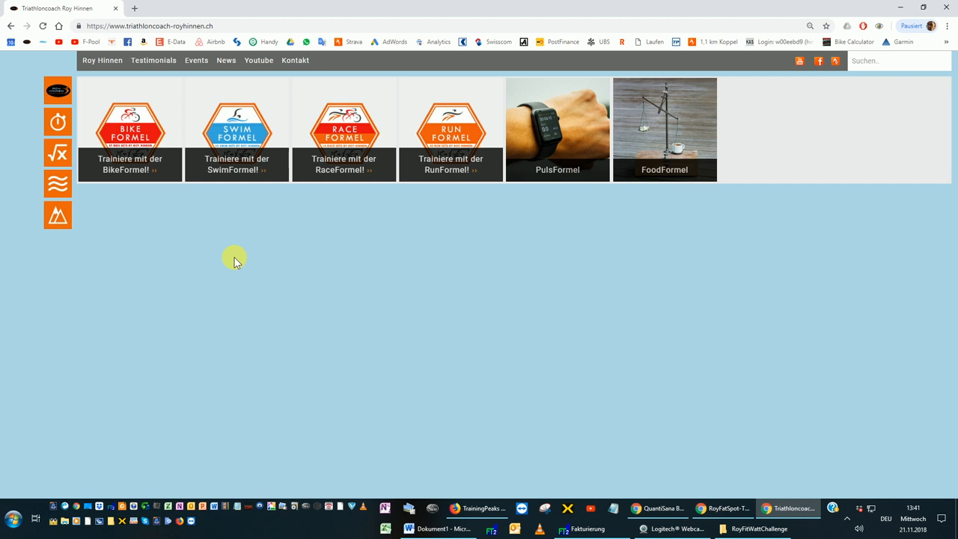
mouse_move(290, 238)
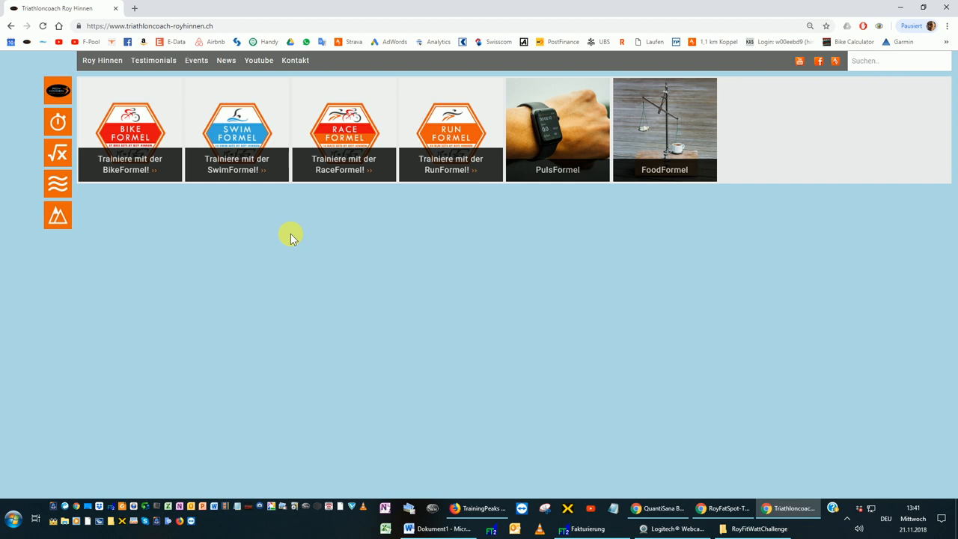
mouse_move(57, 90)
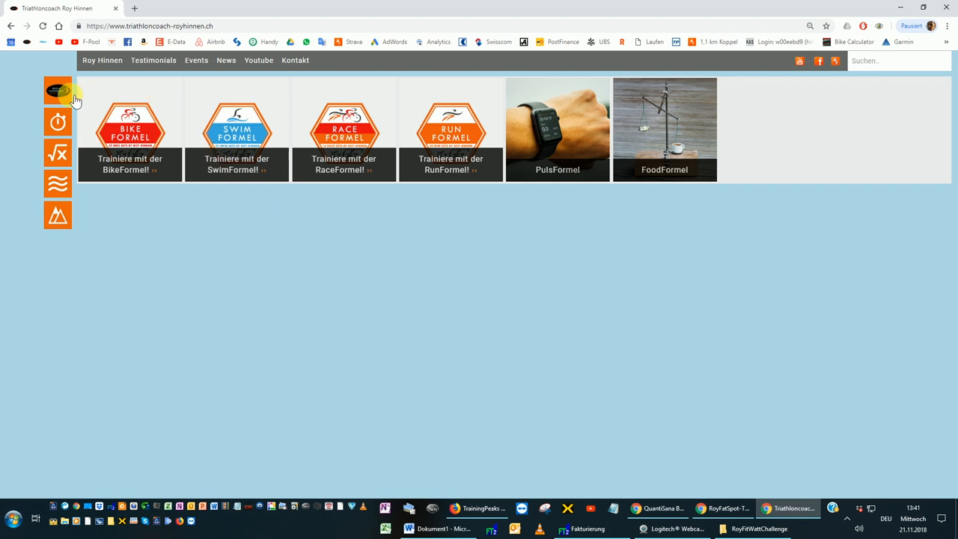
click(56, 90)
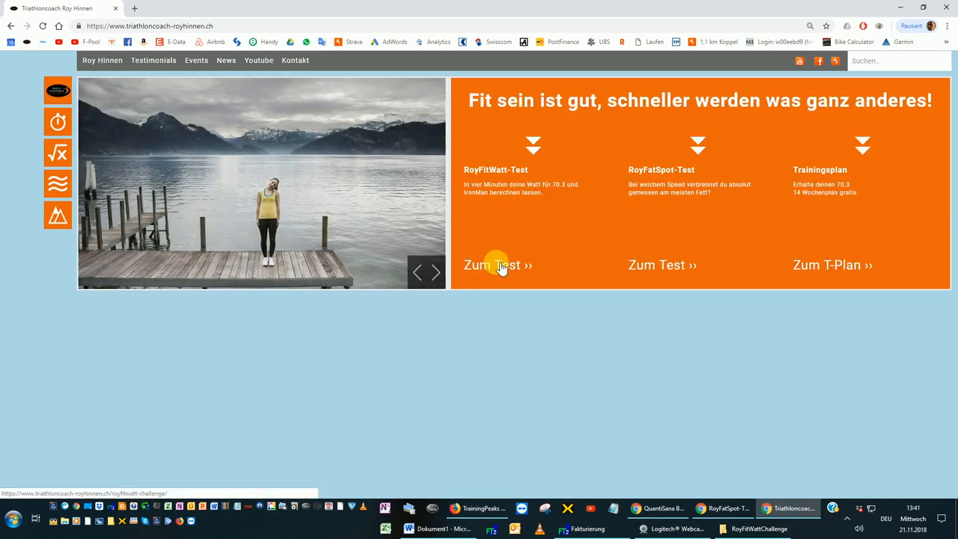
click(491, 265)
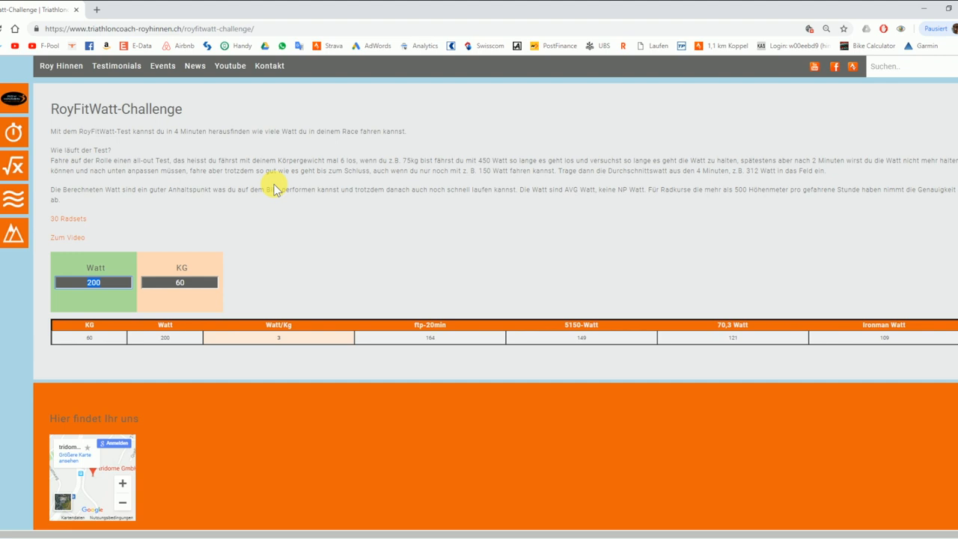
mouse_move(520, 72)
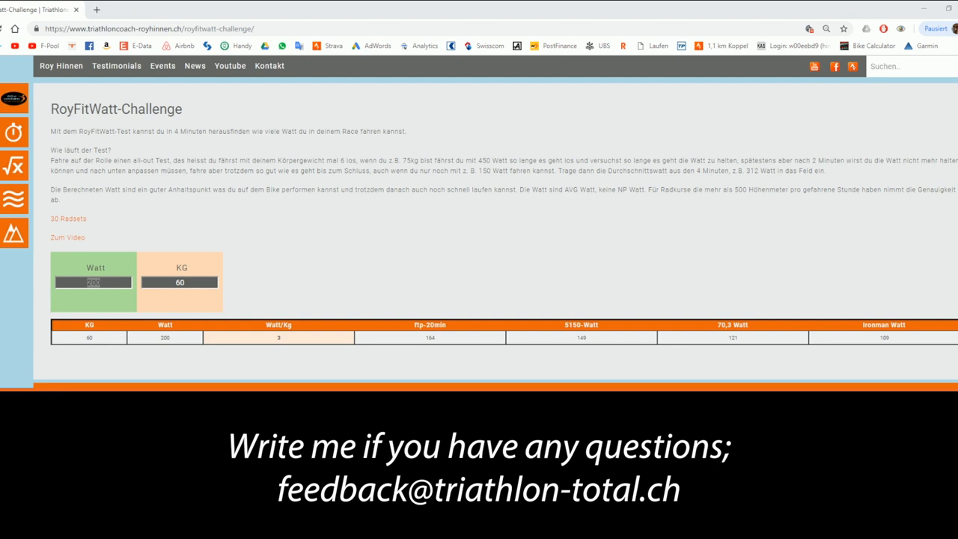
mouse_move(246, 148)
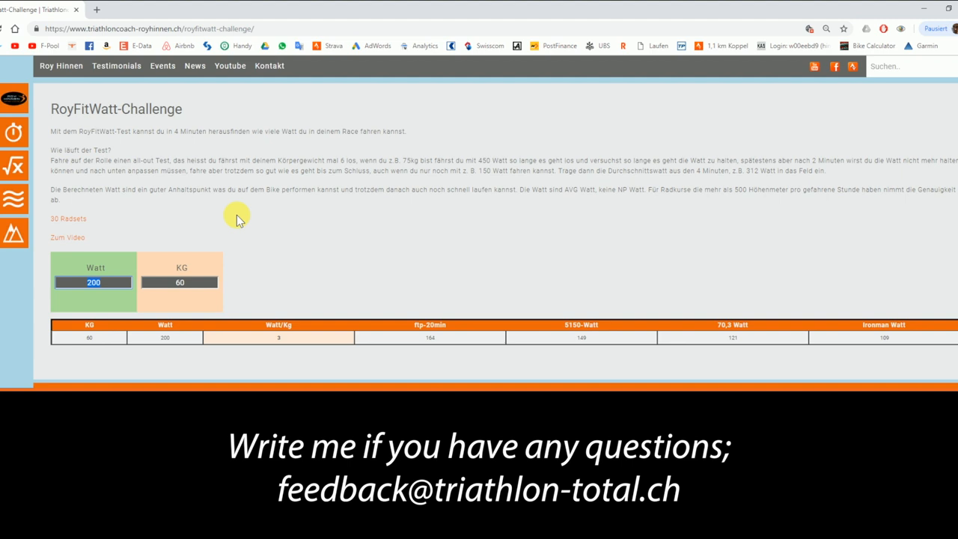
mouse_move(247, 217)
text(350)
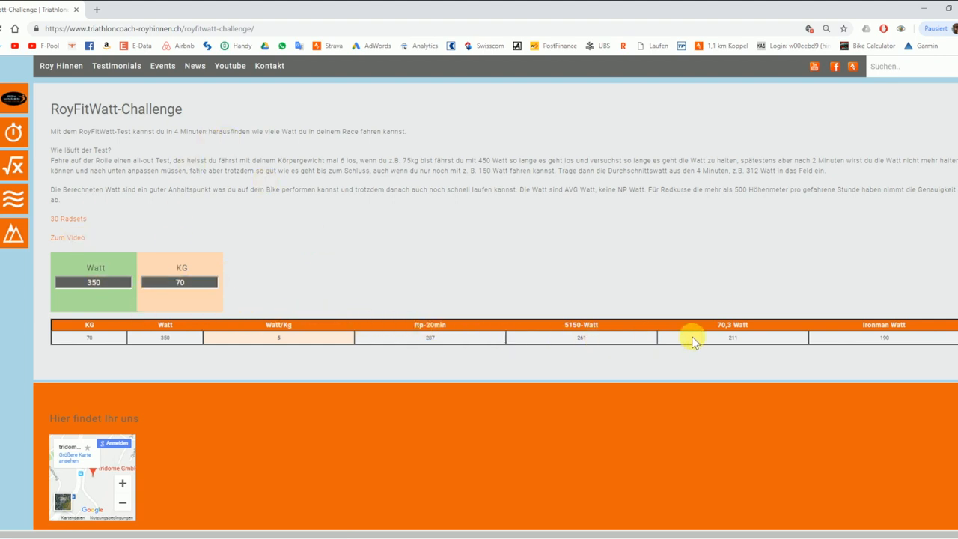
mouse_move(760, 348)
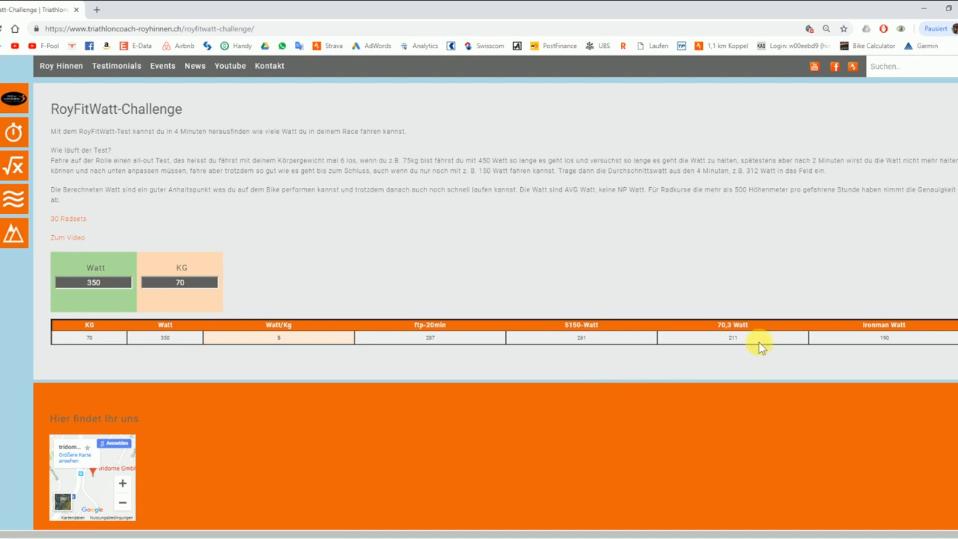
mouse_move(895, 342)
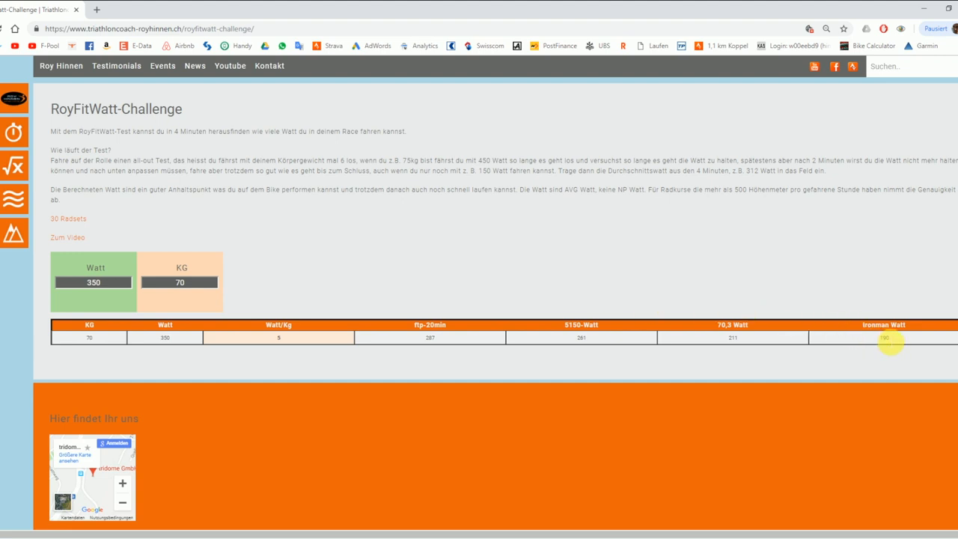
mouse_move(757, 342)
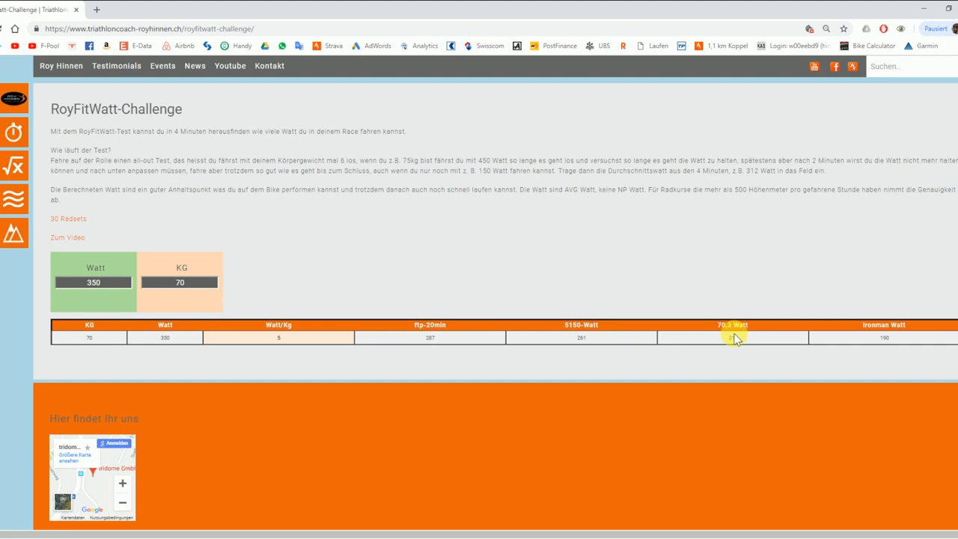
mouse_move(14, 165)
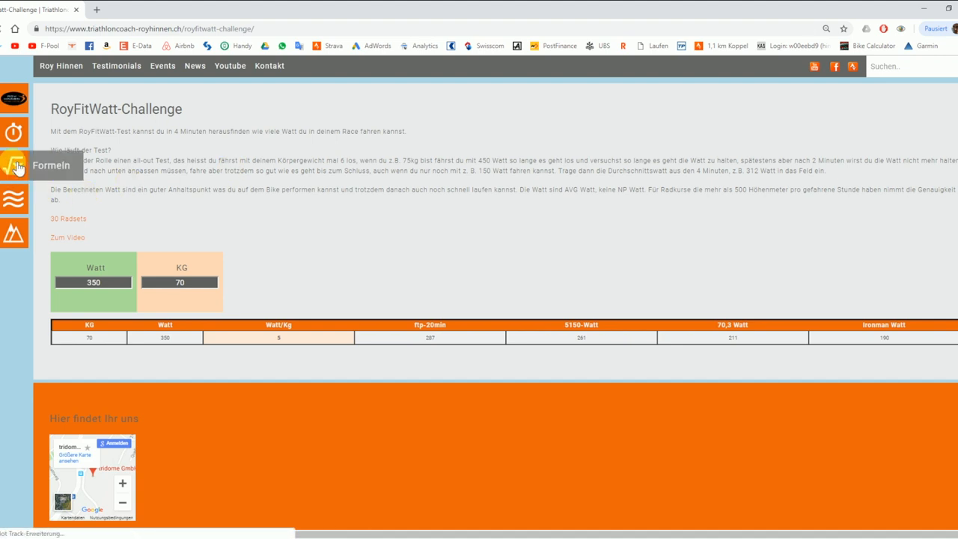
Load the BikeFormel calculator and enter 350 average watts with pulse 175 and weight 70.
click(15, 165)
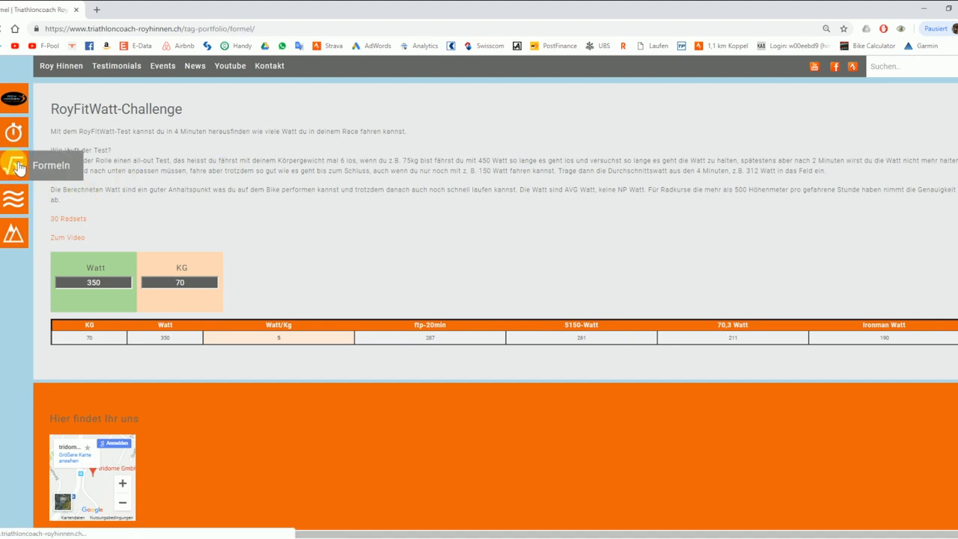
click(15, 165)
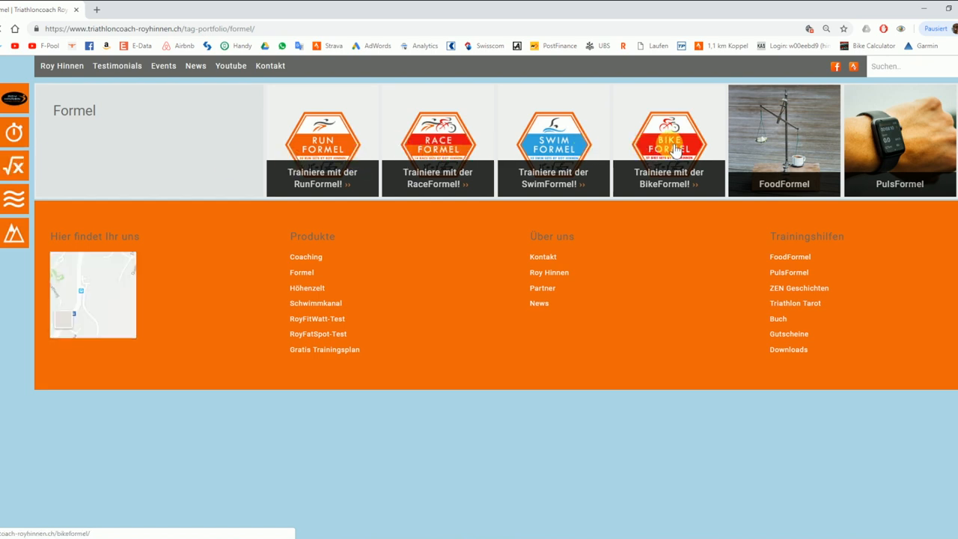
click(667, 140)
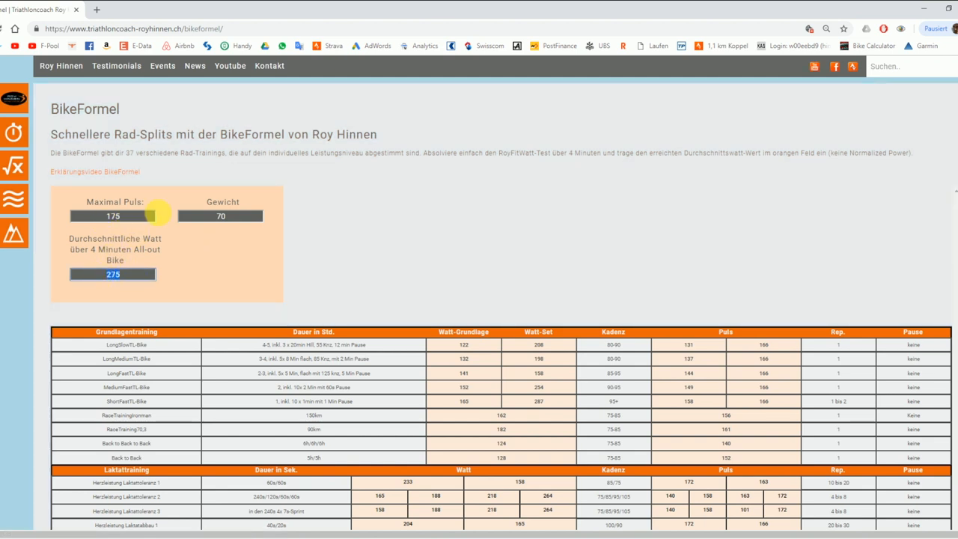
text(350)
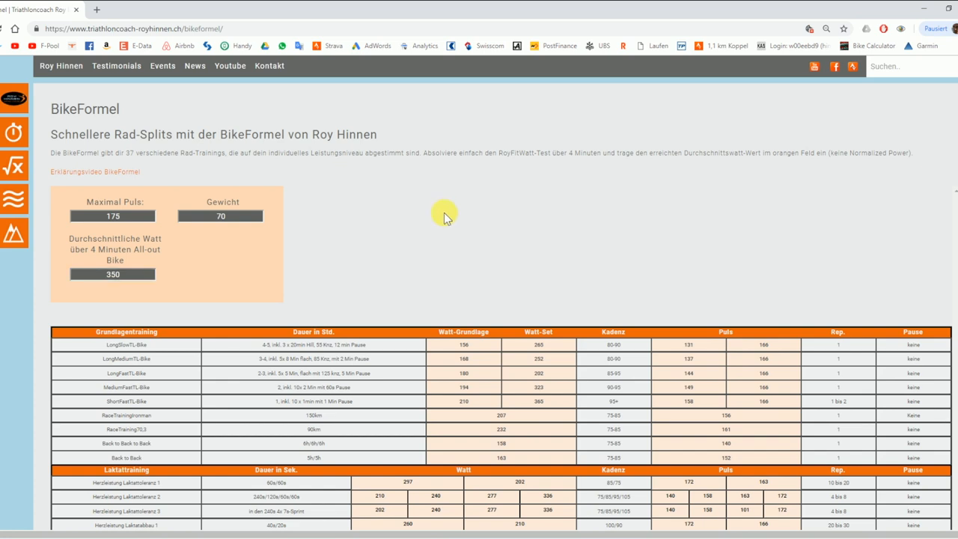
scroll(down, 3)
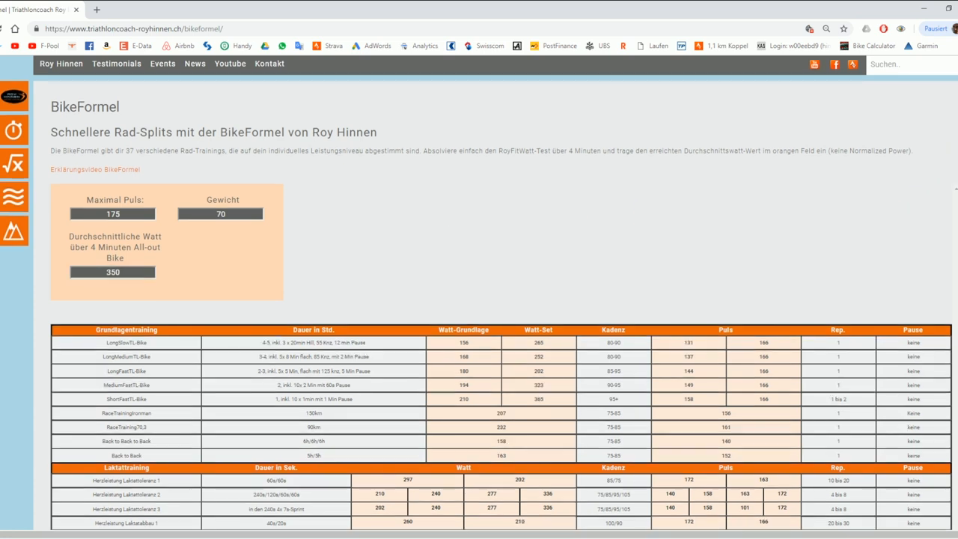
scroll(down, 3)
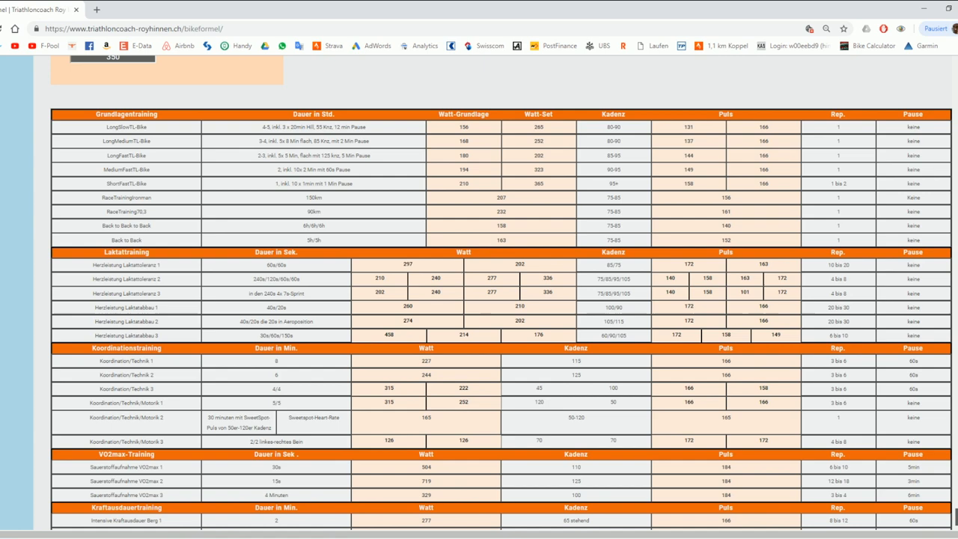
scroll(down, 3)
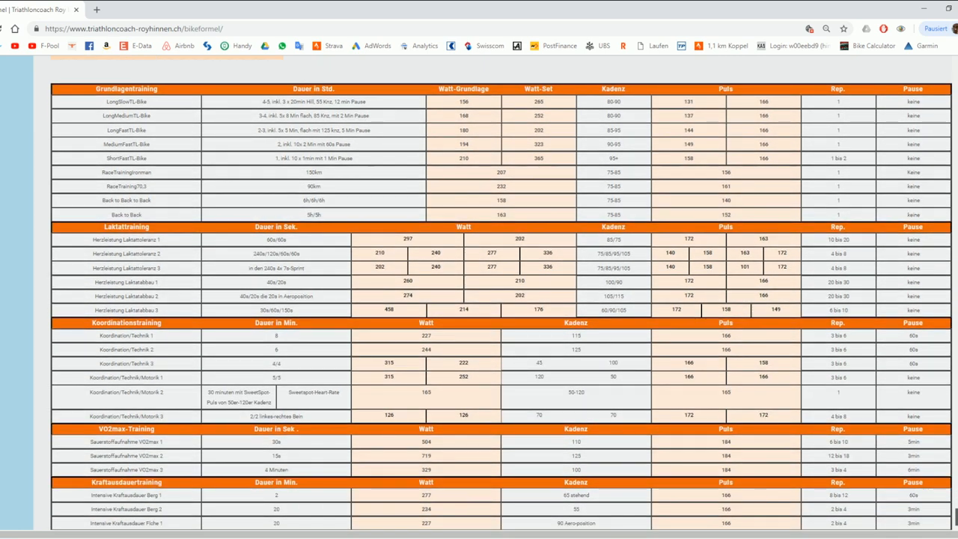
scroll(down, 3)
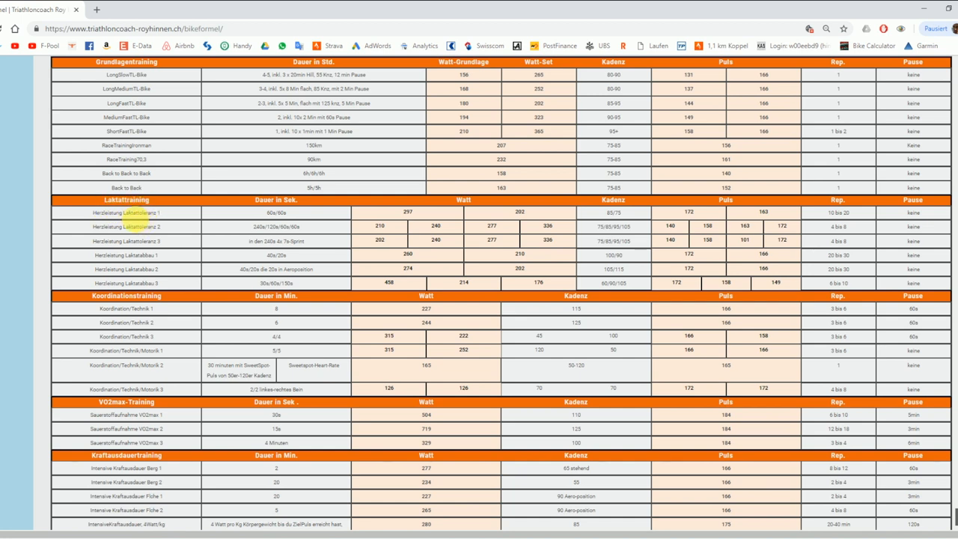
mouse_move(138, 226)
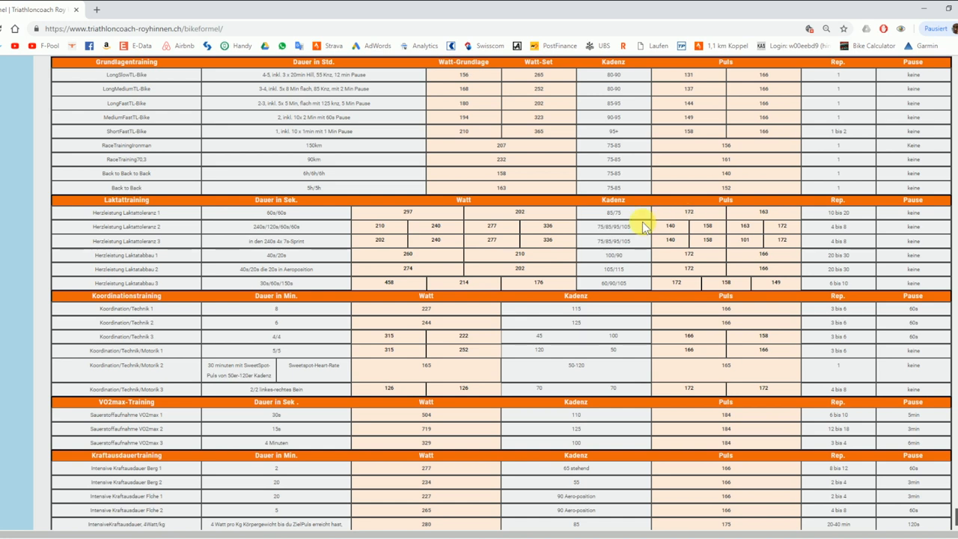
mouse_move(494, 258)
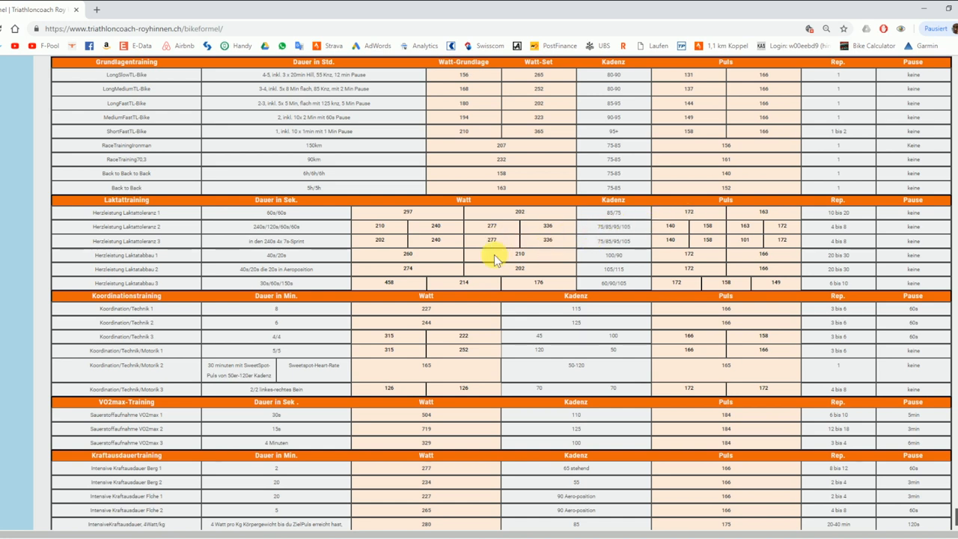
mouse_move(225, 216)
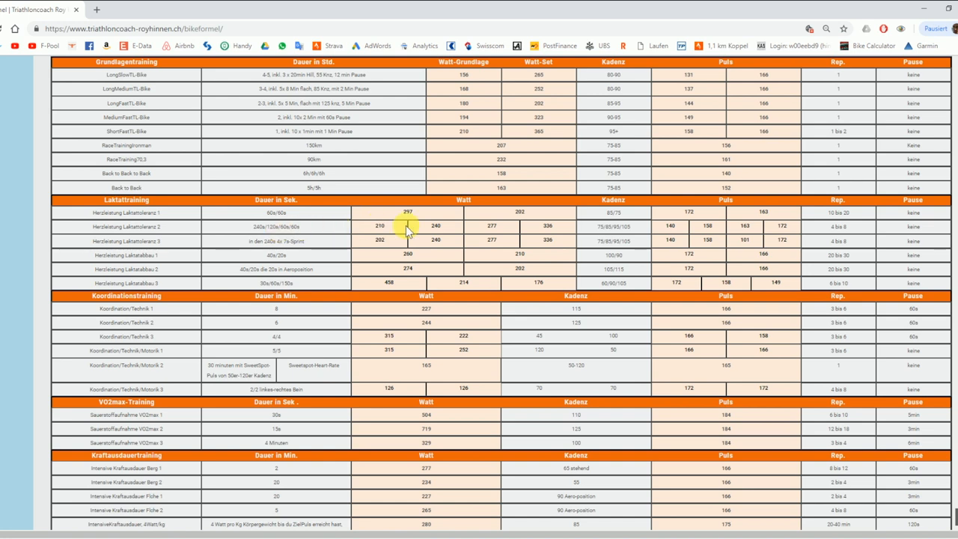
mouse_move(352, 225)
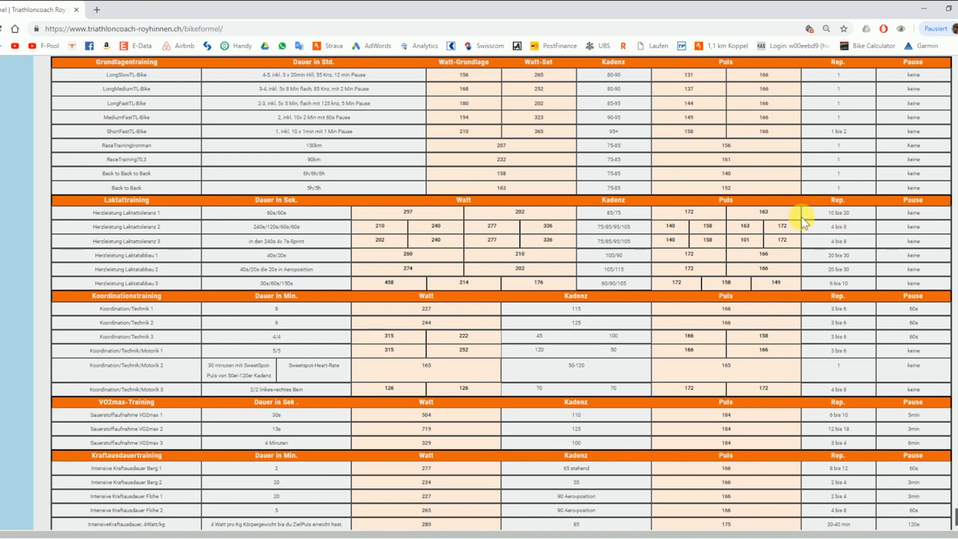
mouse_move(377, 317)
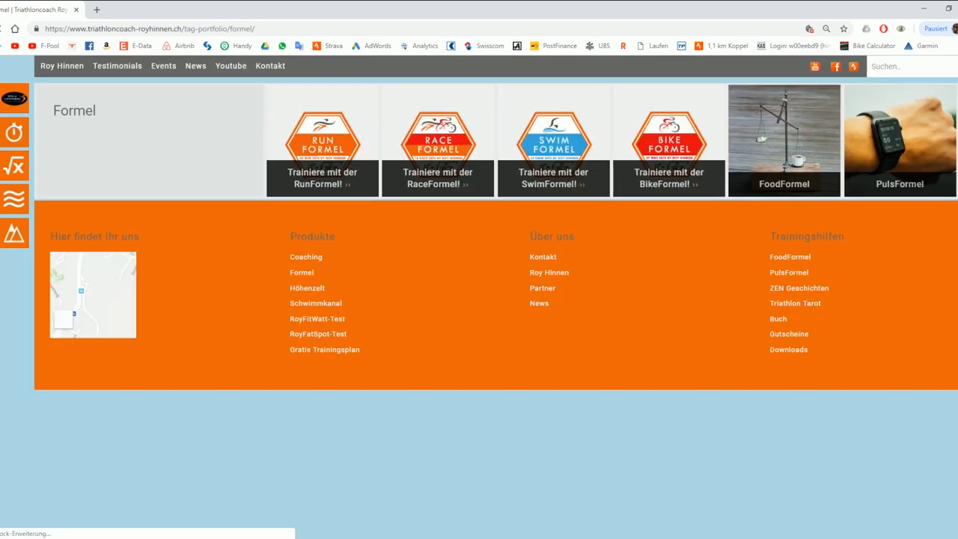
mouse_move(13, 97)
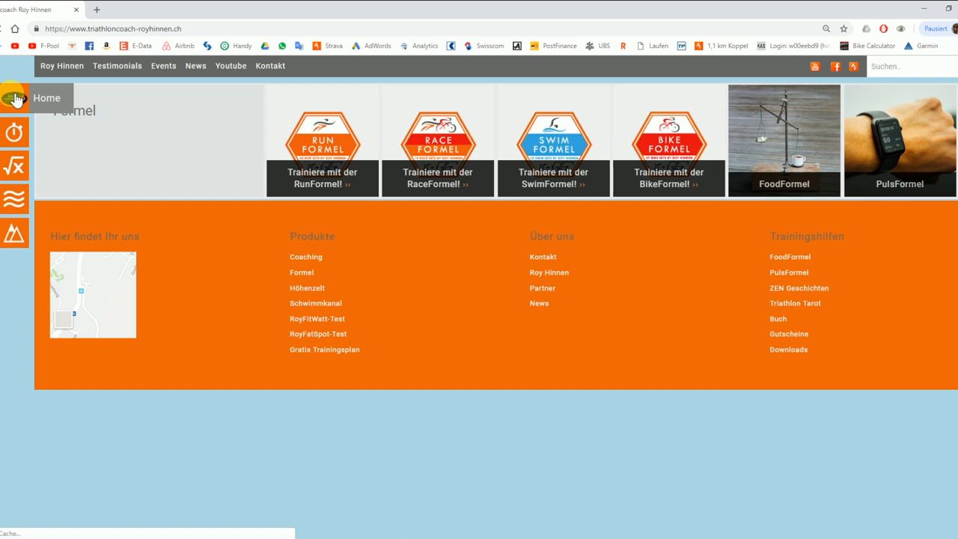
Return from the formula overview to the site's homepage.
click(15, 99)
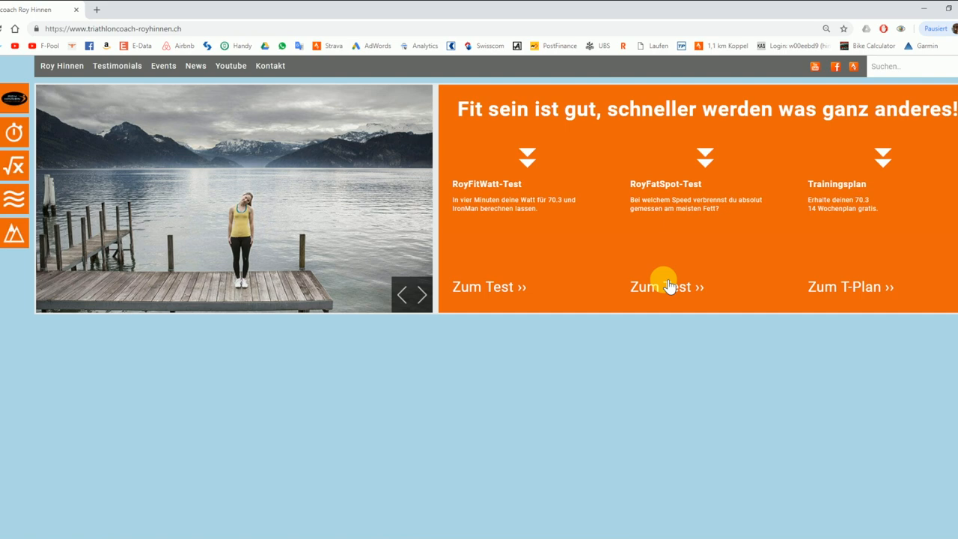
Enter RoyFatSpot best times of 20 km/h over 1000m and 15 km/h over 3000m.
click(665, 287)
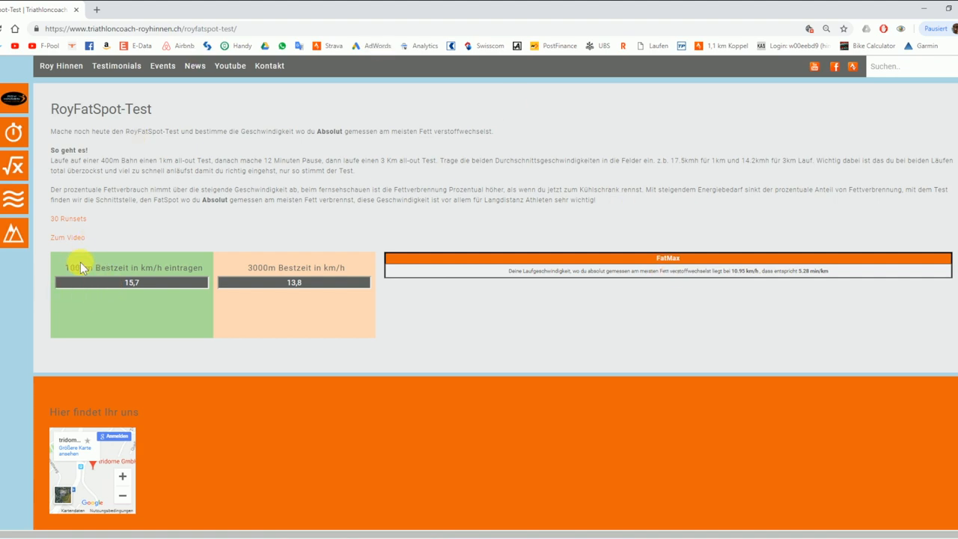
mouse_move(116, 266)
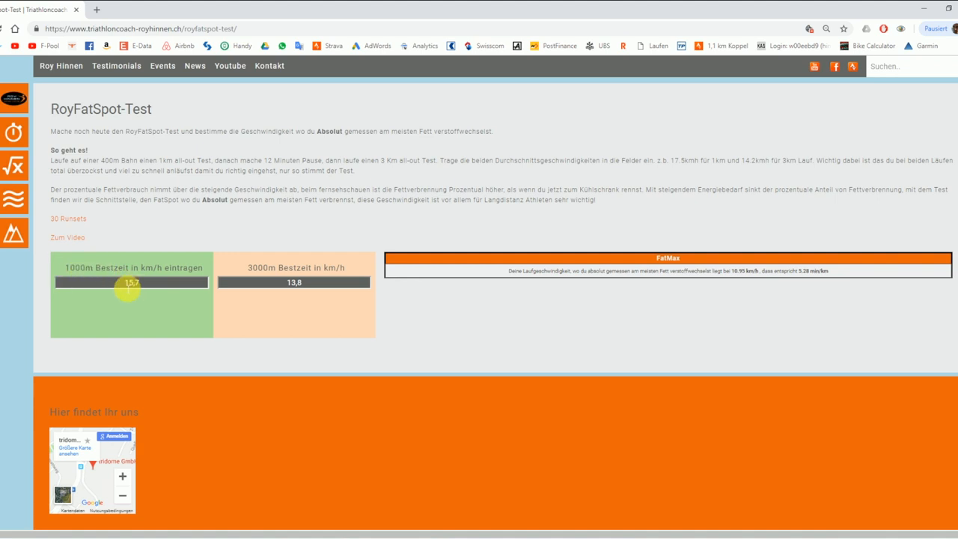
mouse_move(136, 287)
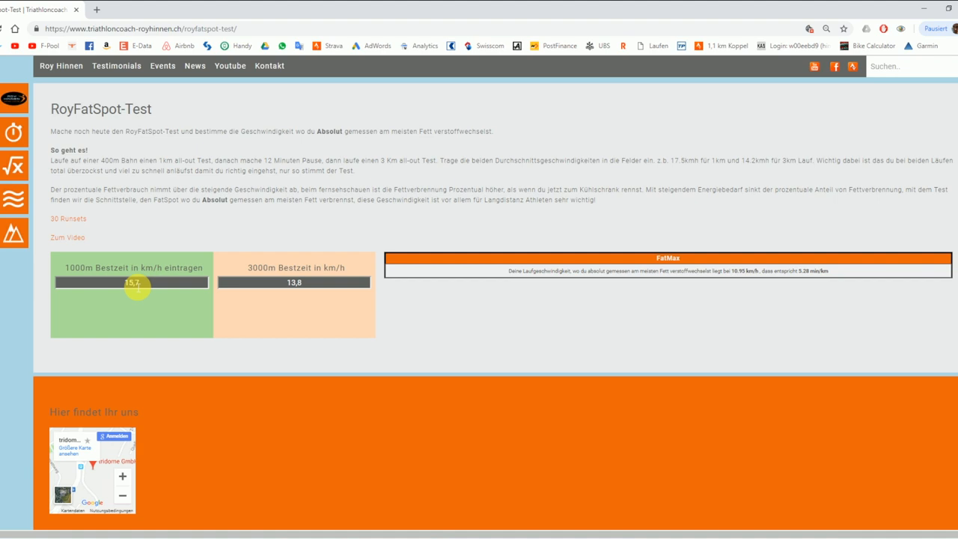
click(131, 282)
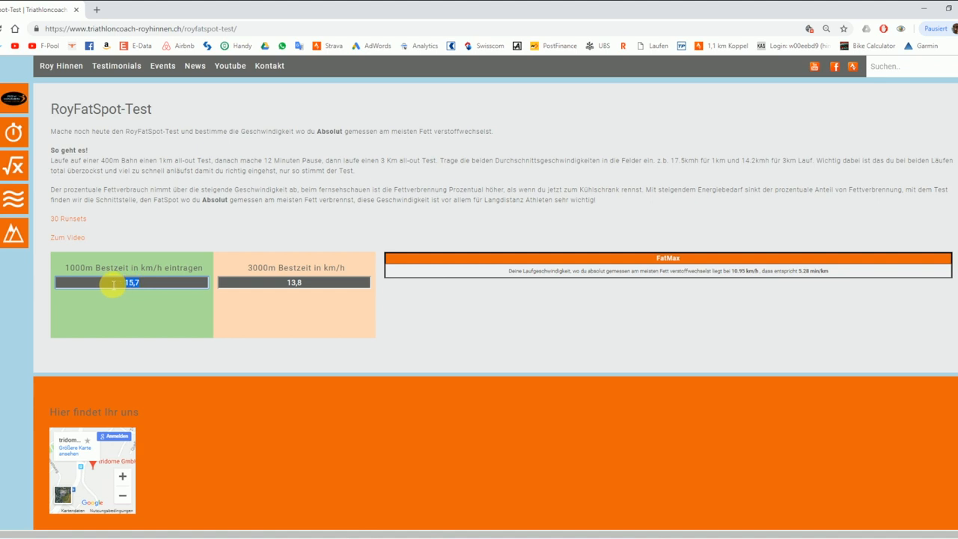
text(20)
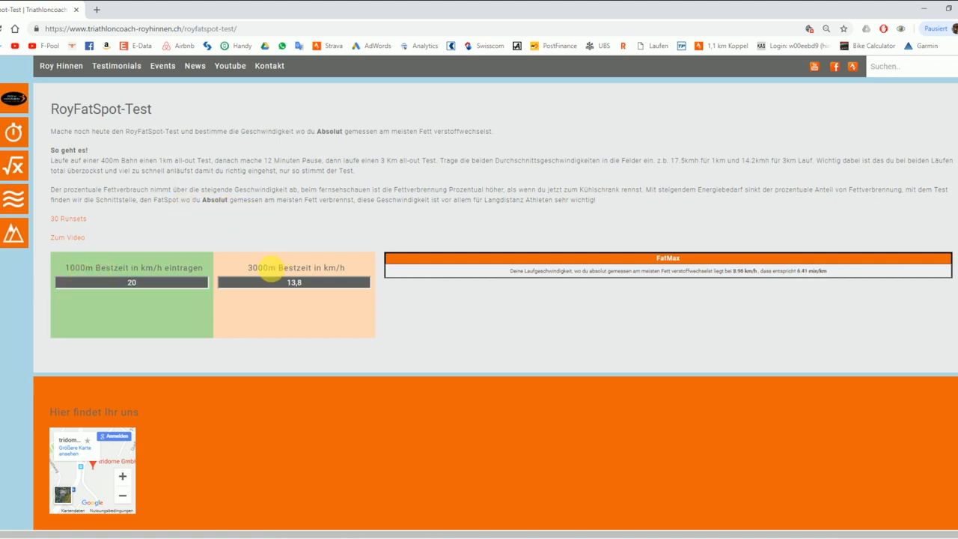
mouse_move(193, 374)
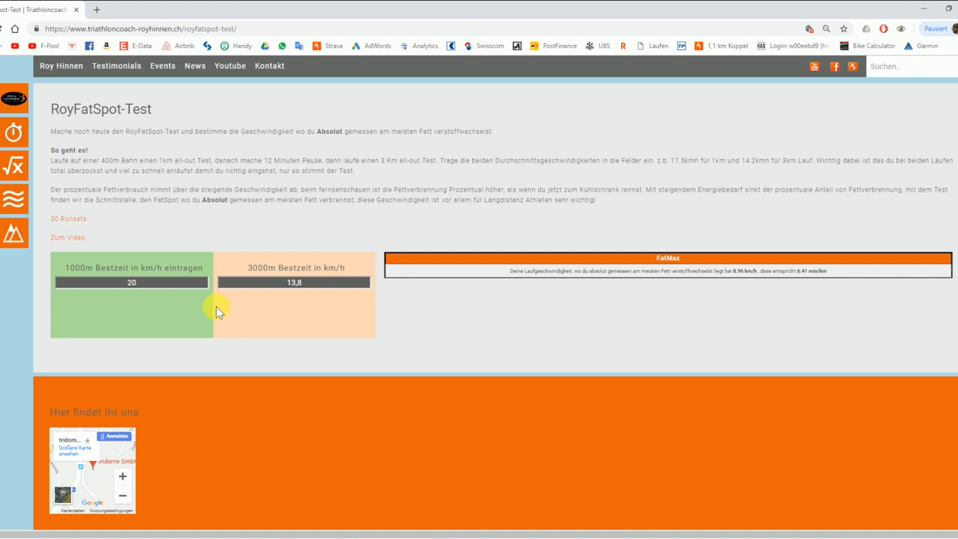
mouse_move(255, 275)
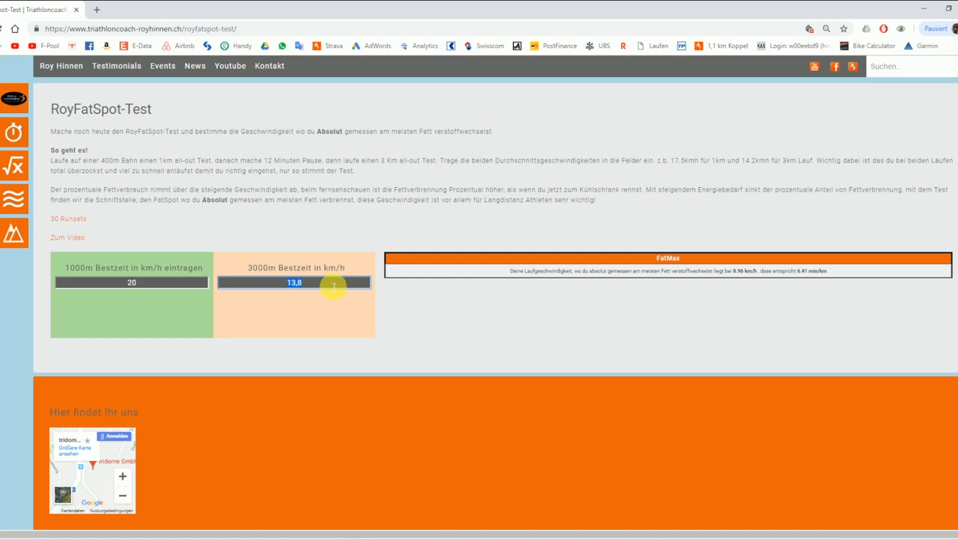
text(15)
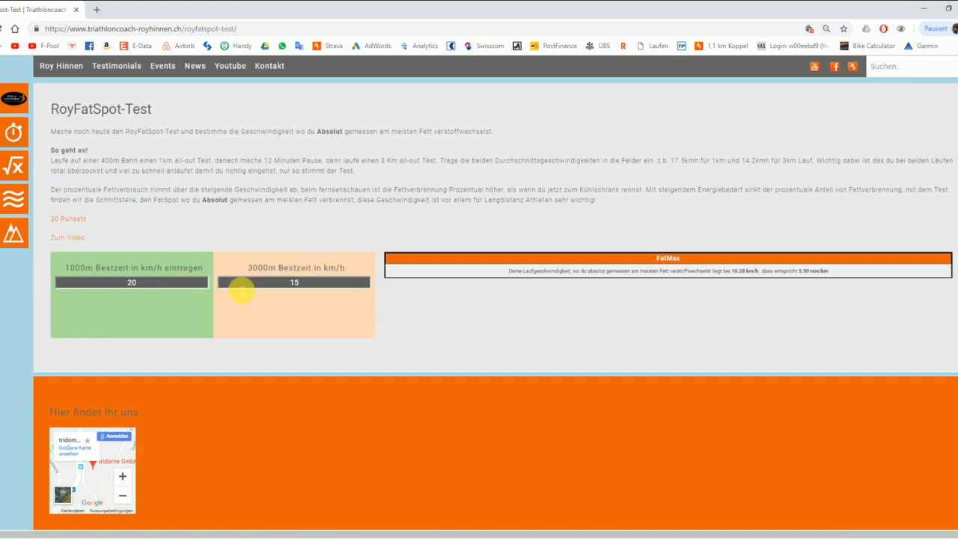
mouse_move(821, 390)
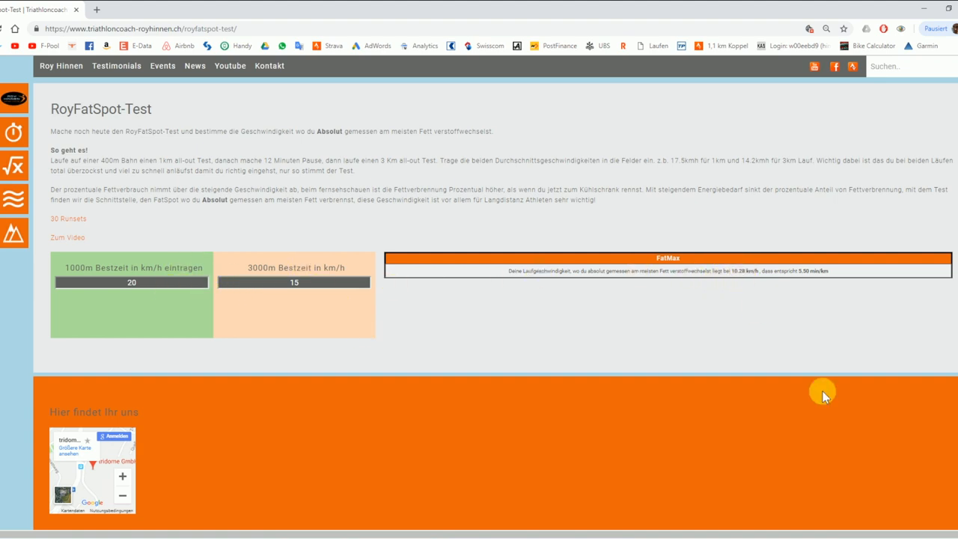
mouse_move(936, 416)
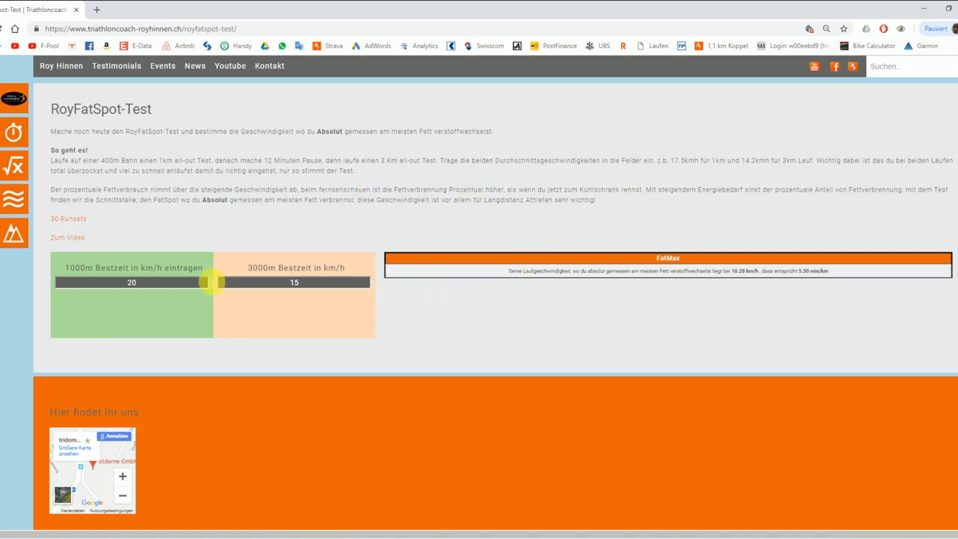
mouse_move(234, 239)
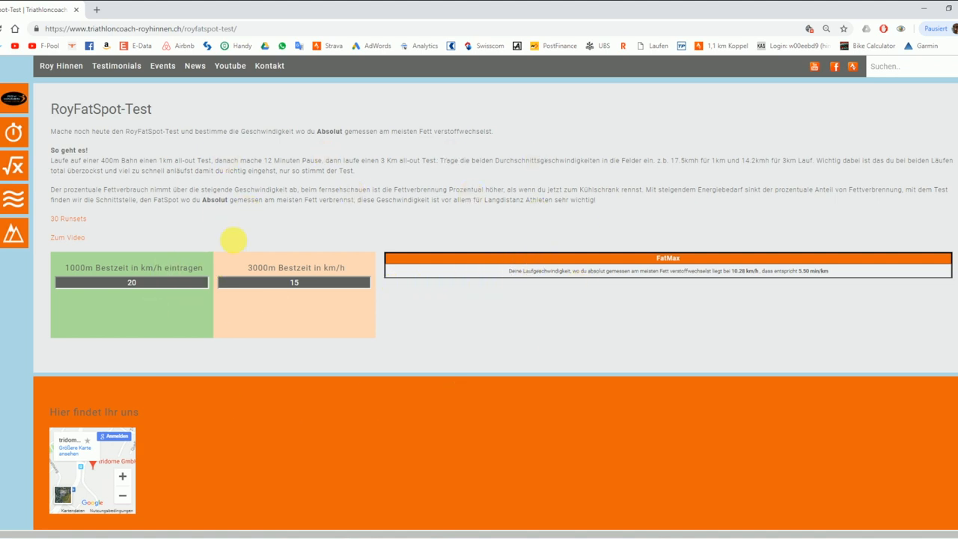
mouse_move(580, 359)
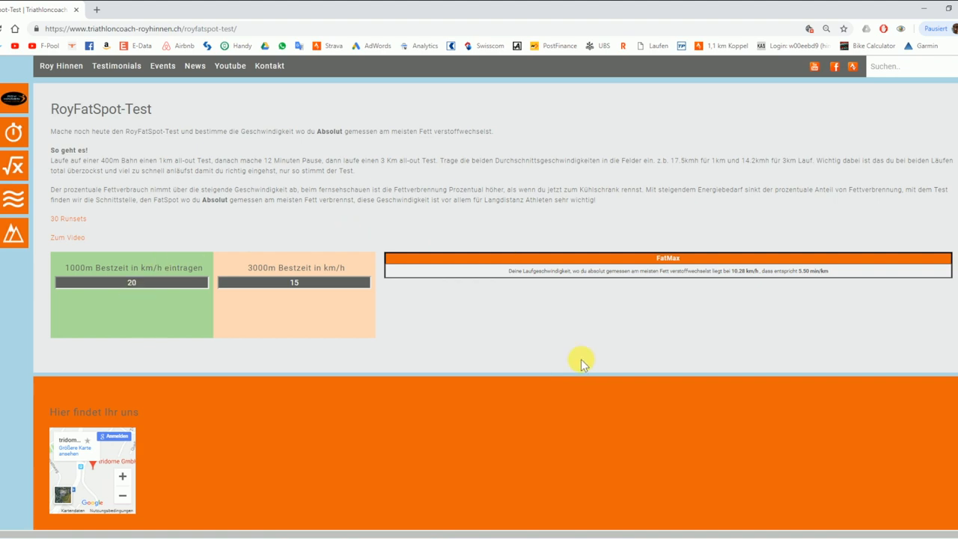
mouse_move(410, 388)
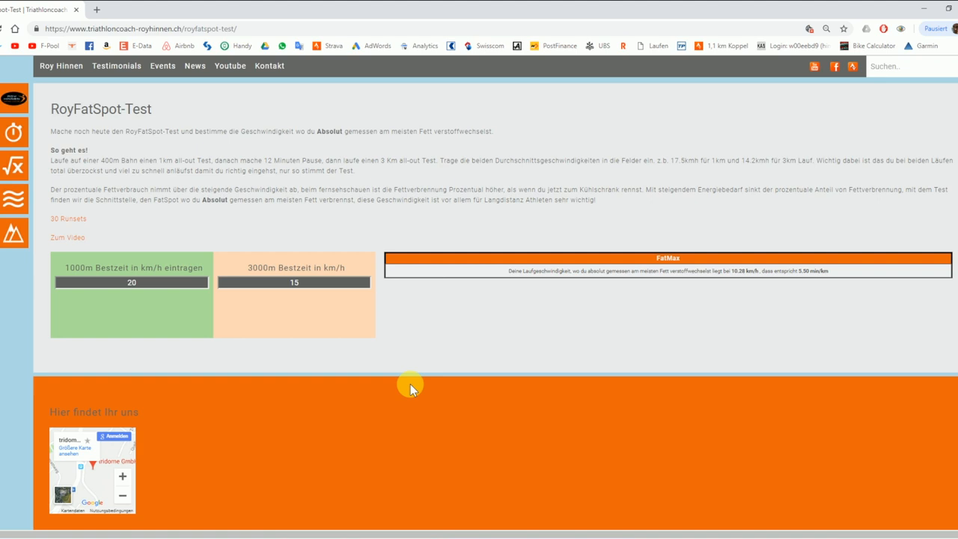
mouse_move(457, 302)
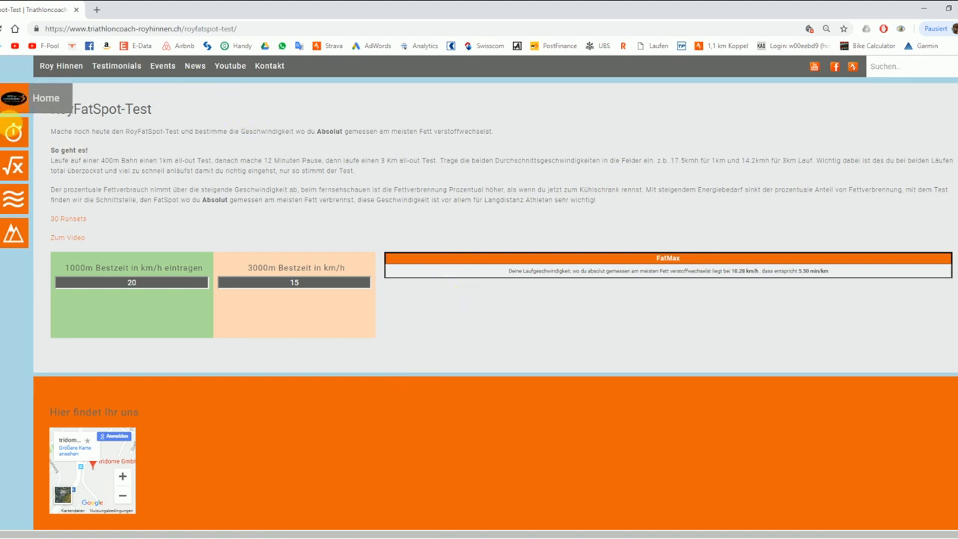
Load the RunFormel calculator from the formula overview.
click(13, 165)
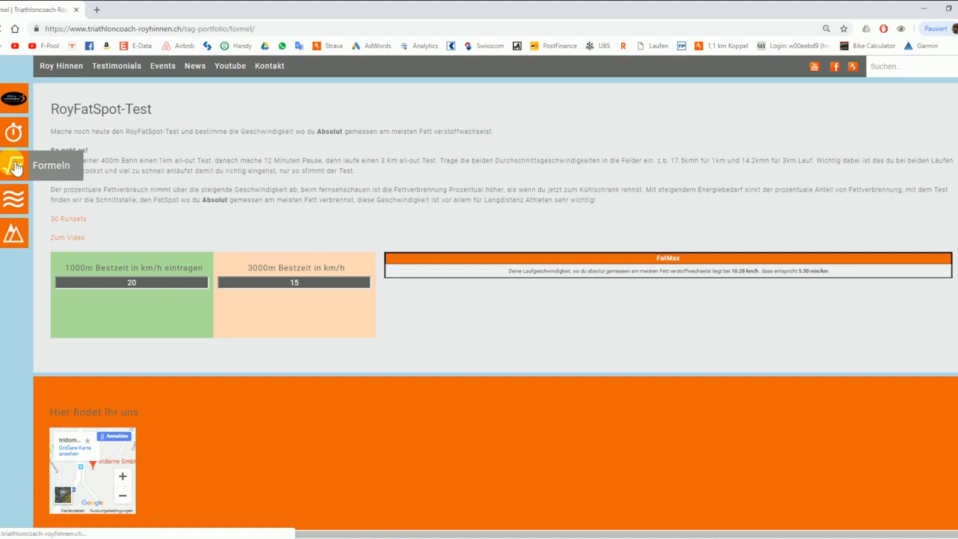
click(15, 165)
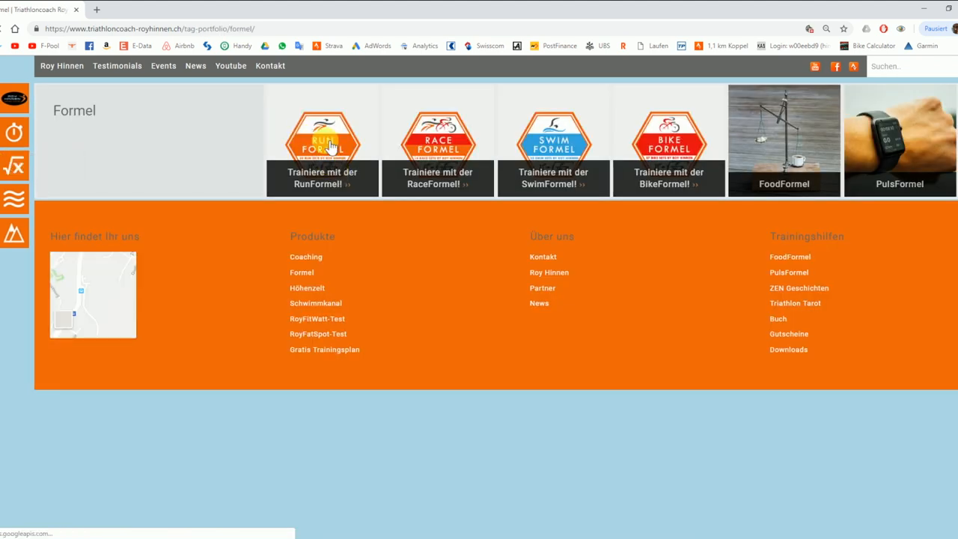
click(321, 138)
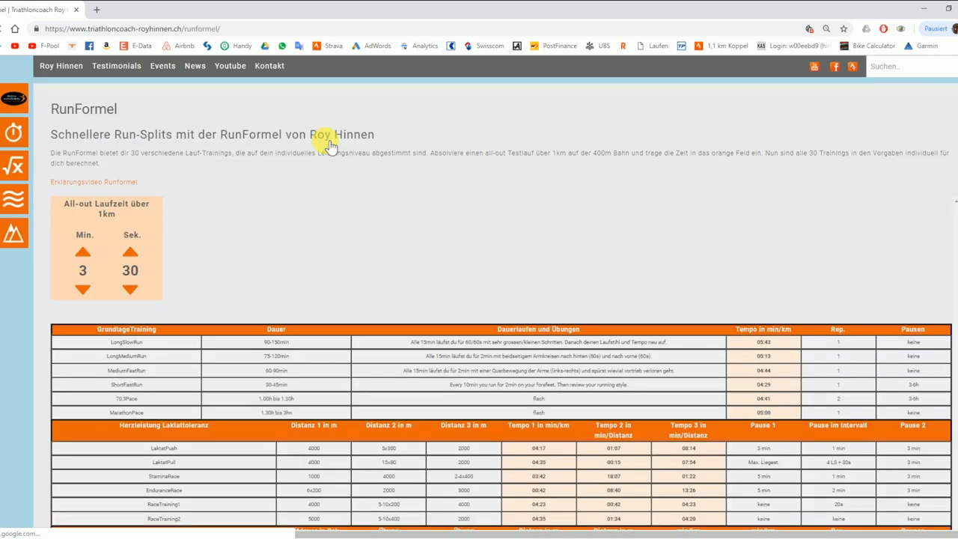
mouse_move(292, 296)
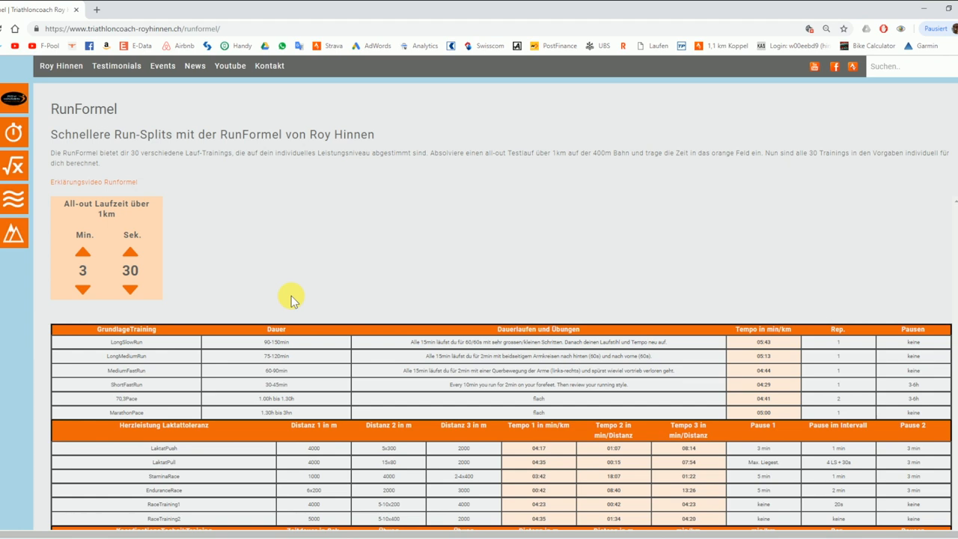
mouse_move(281, 252)
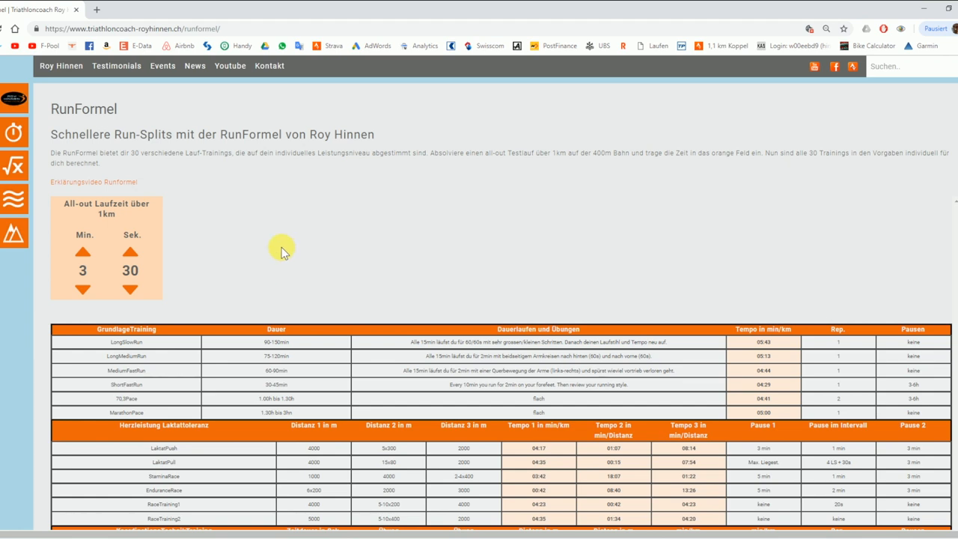
mouse_move(110, 383)
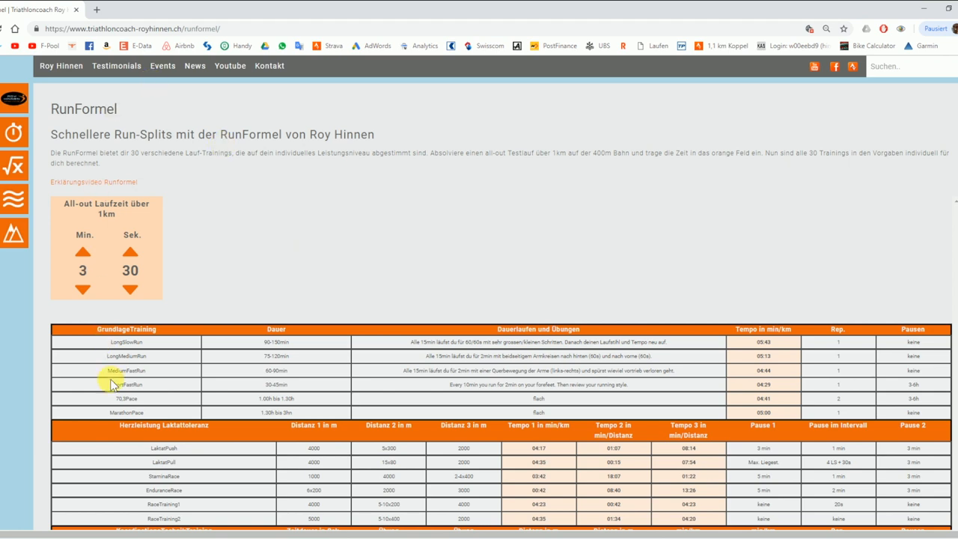
mouse_move(93, 232)
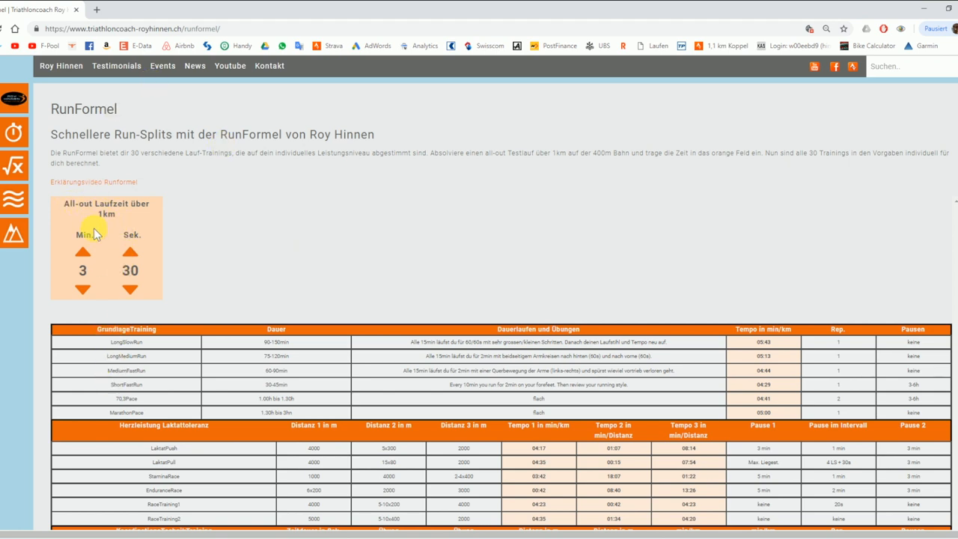
Lower the 1 km all-out run time to 3:00 so the run tables recalculate.
click(130, 290)
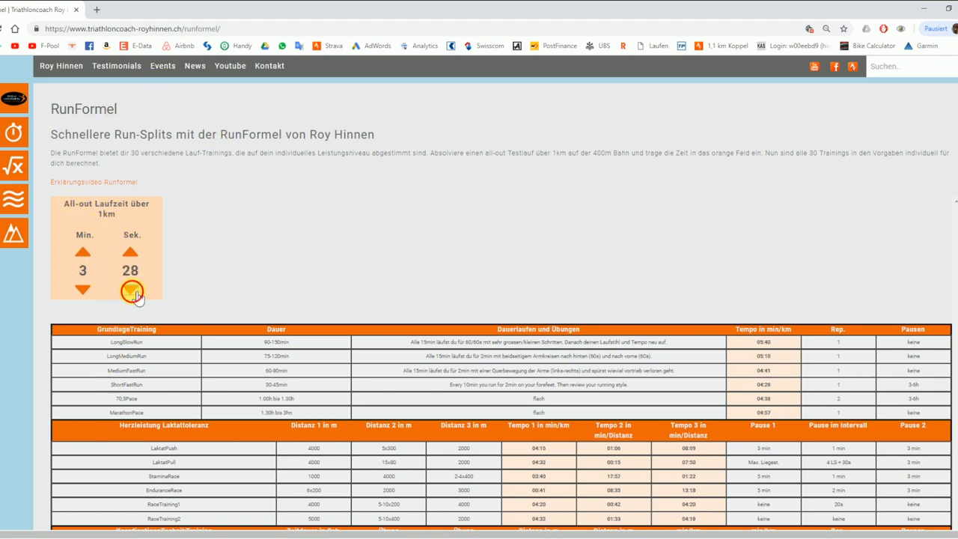
click(131, 290)
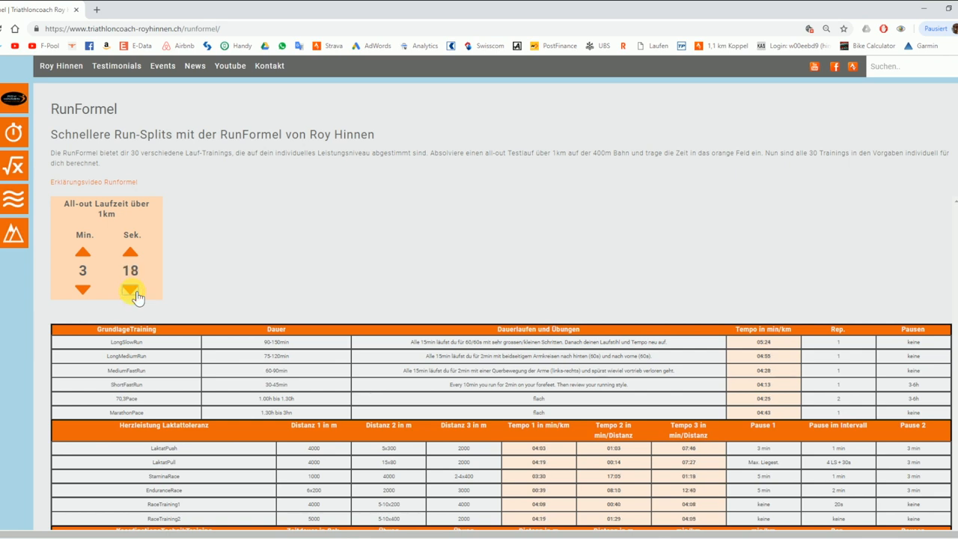
click(132, 291)
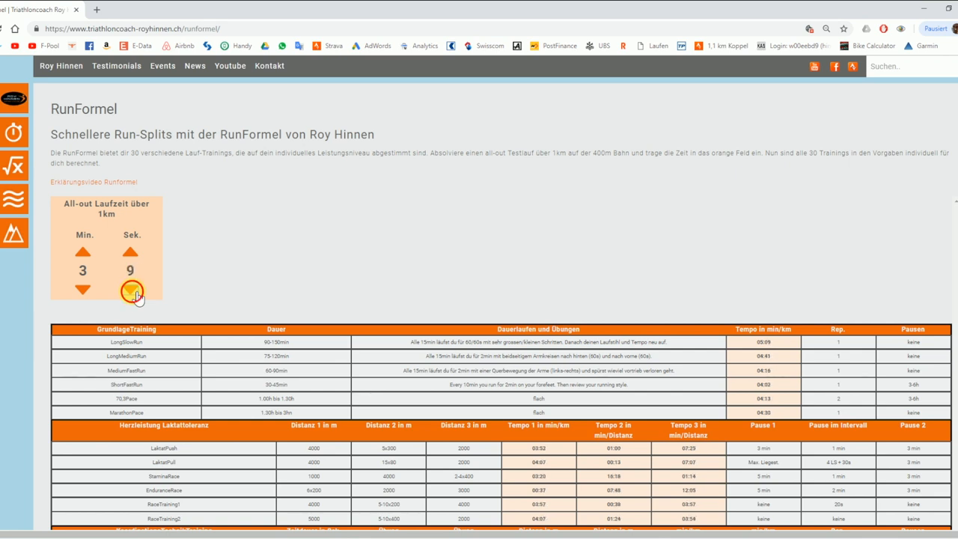
click(130, 291)
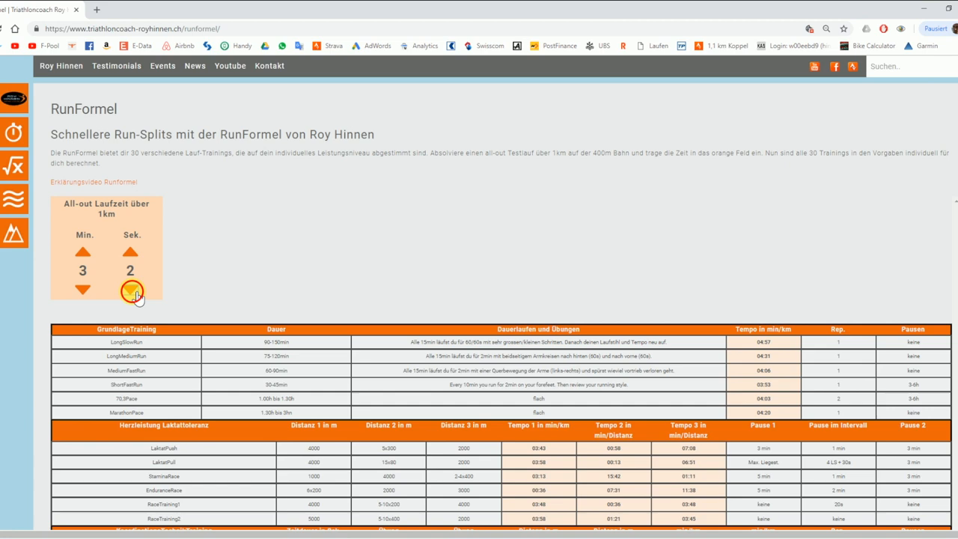
click(129, 292)
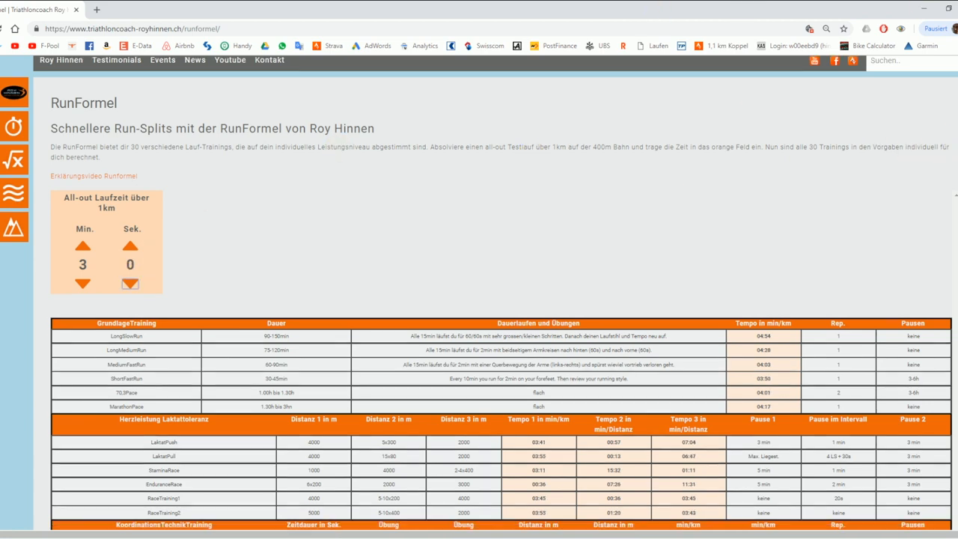
scroll(down, 3)
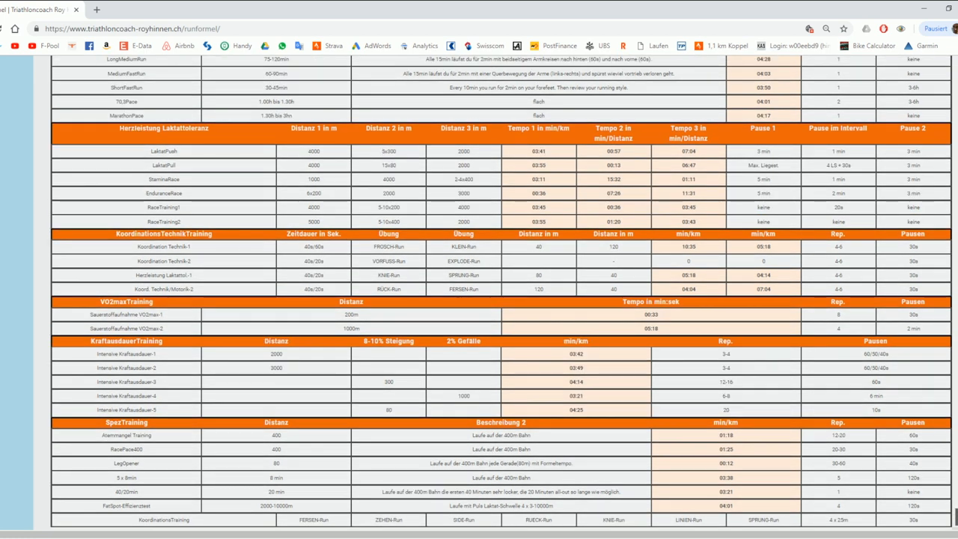
scroll(down, 3)
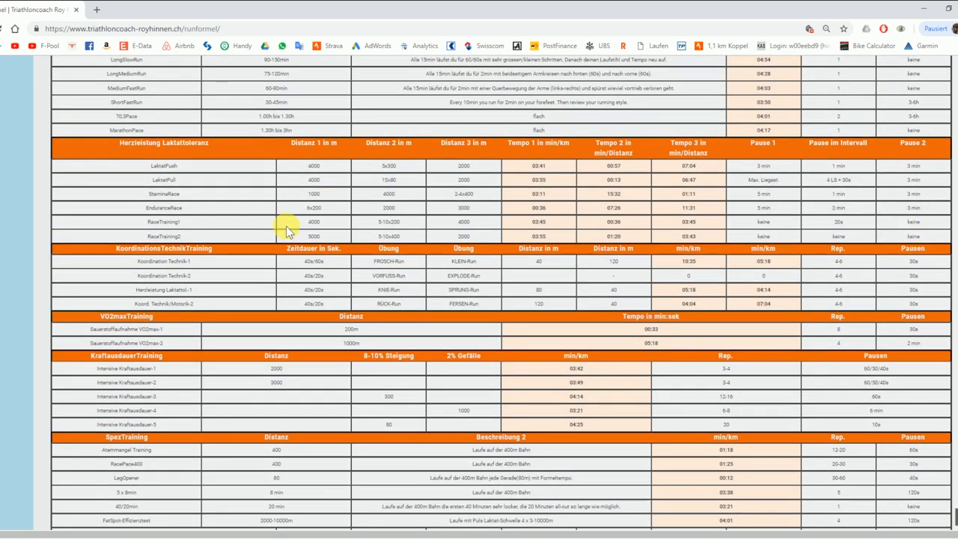
mouse_move(243, 268)
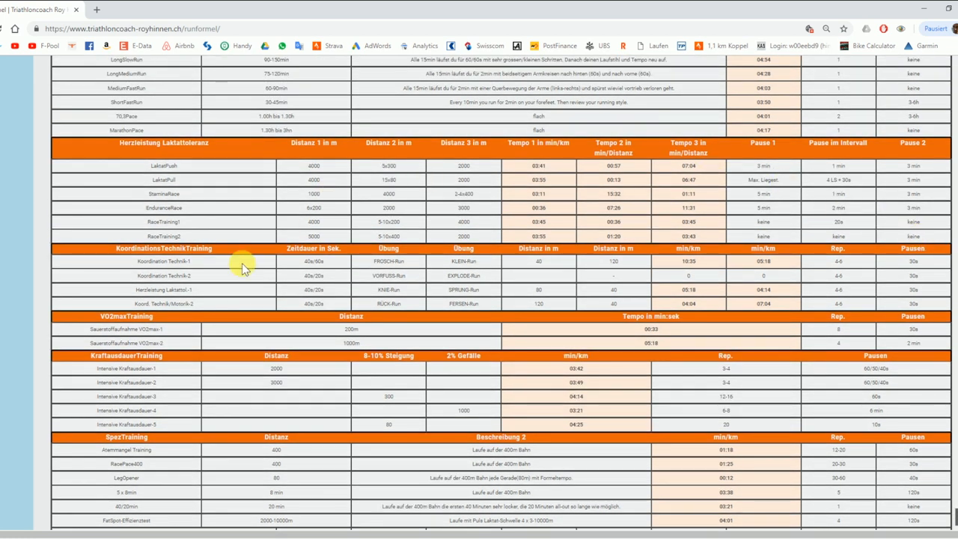
mouse_move(191, 398)
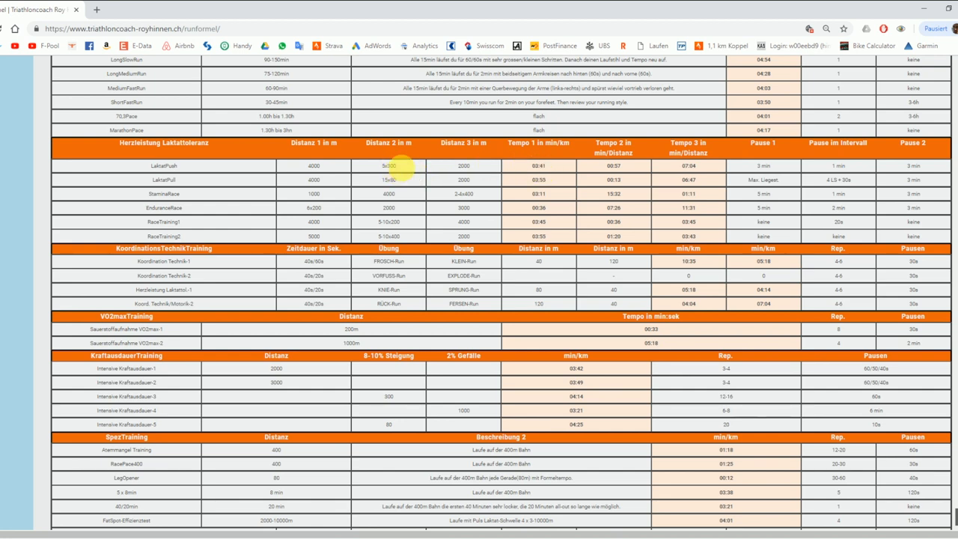
mouse_move(462, 164)
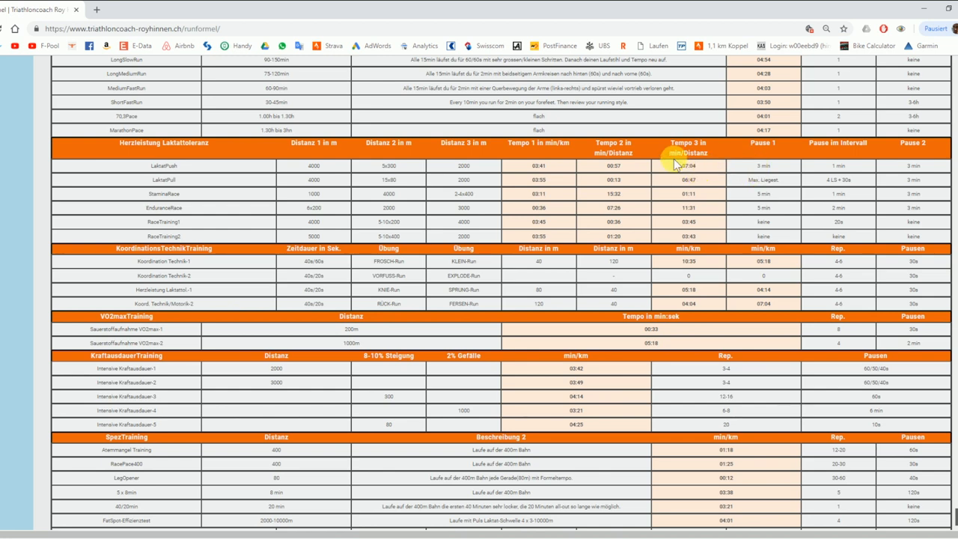
mouse_move(715, 166)
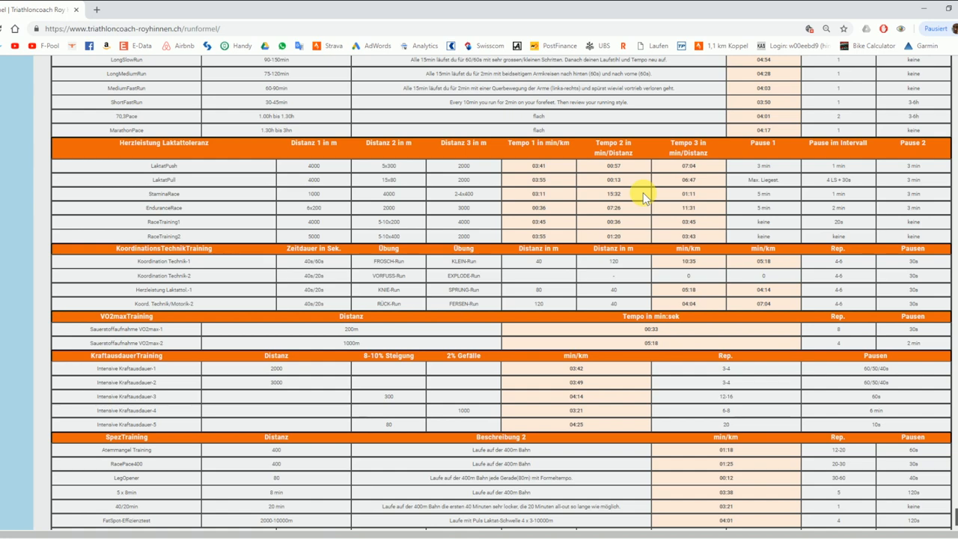
mouse_move(765, 472)
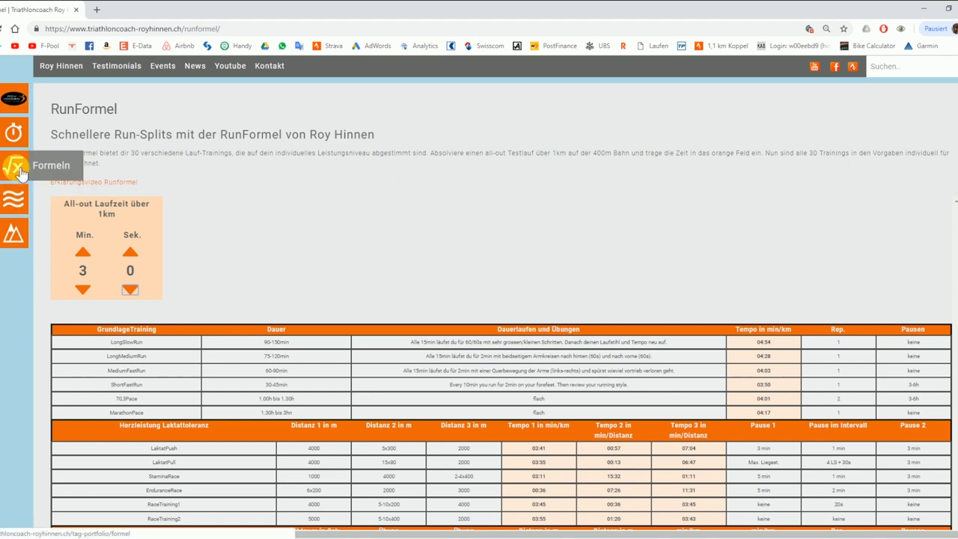
mouse_move(13, 97)
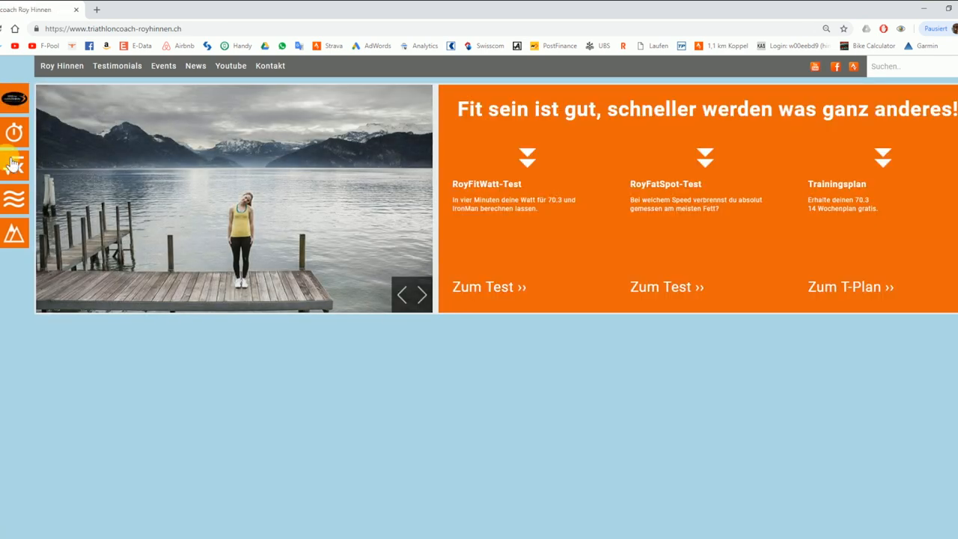
Load the SwimFormel calculator and lower the 100 m best time to 1:09.
click(14, 163)
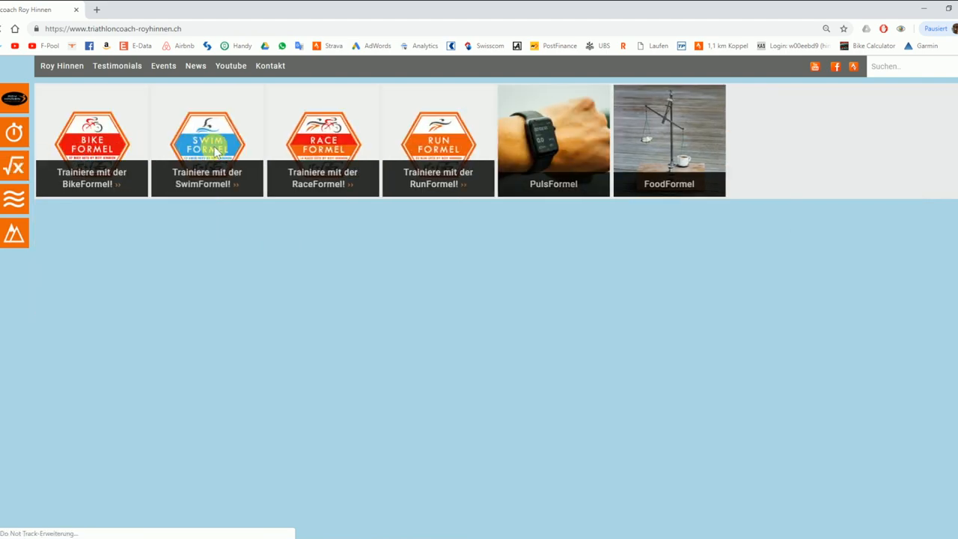
click(206, 140)
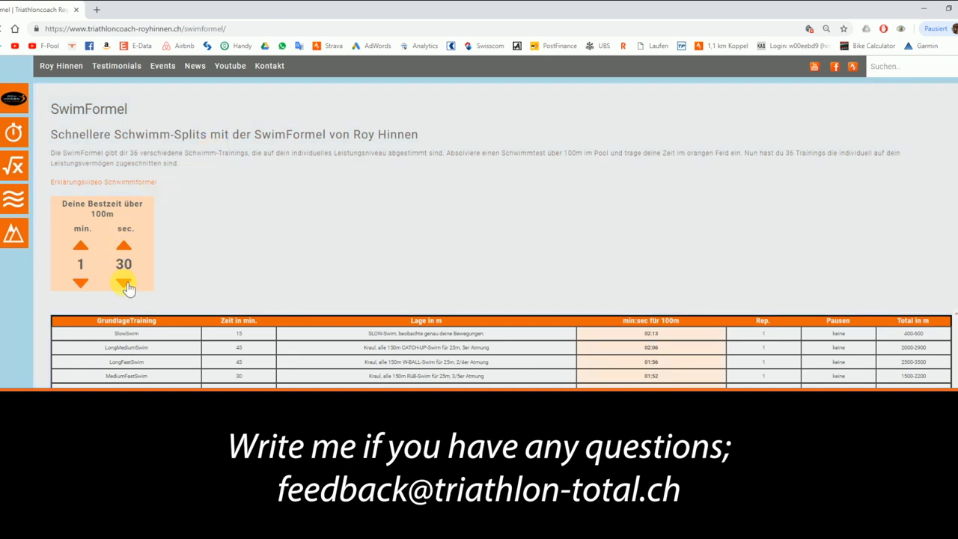
click(122, 284)
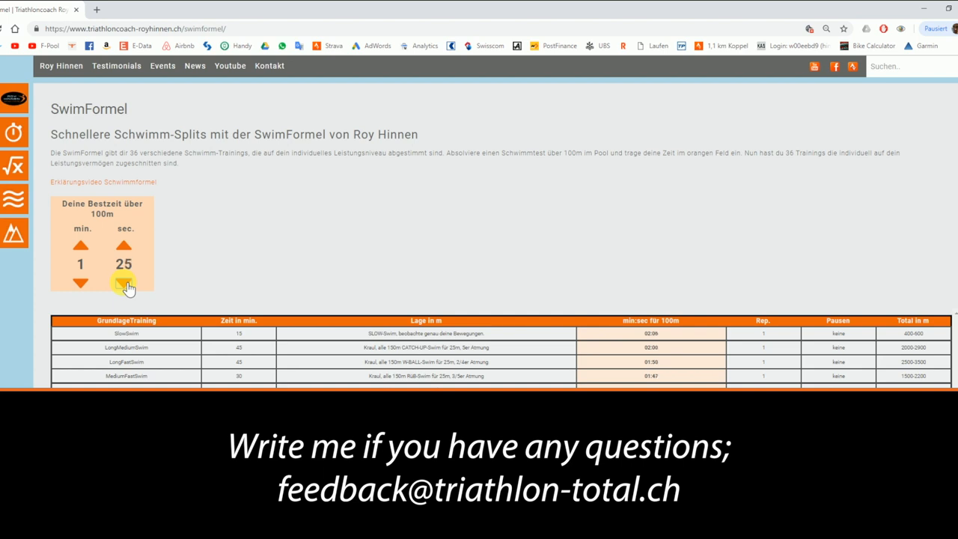
click(125, 283)
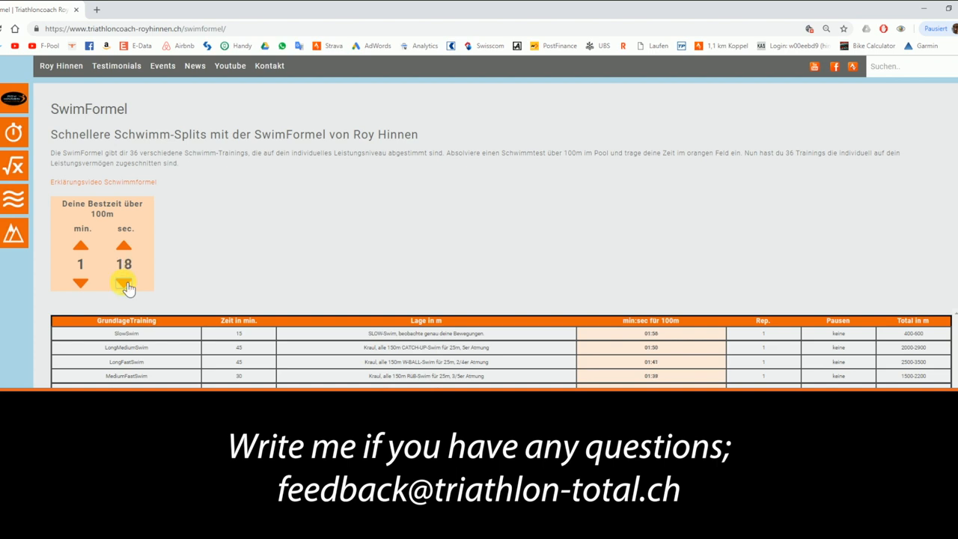
click(124, 284)
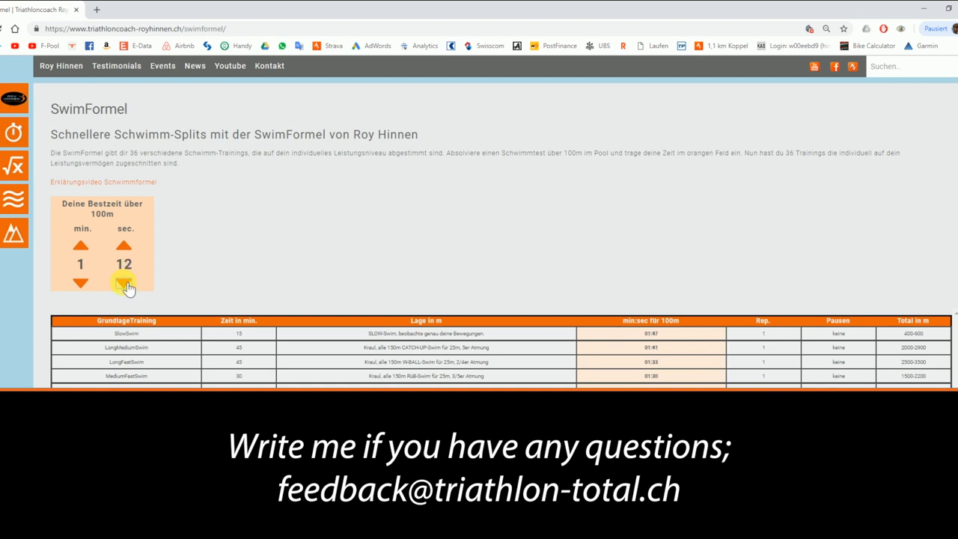
click(123, 283)
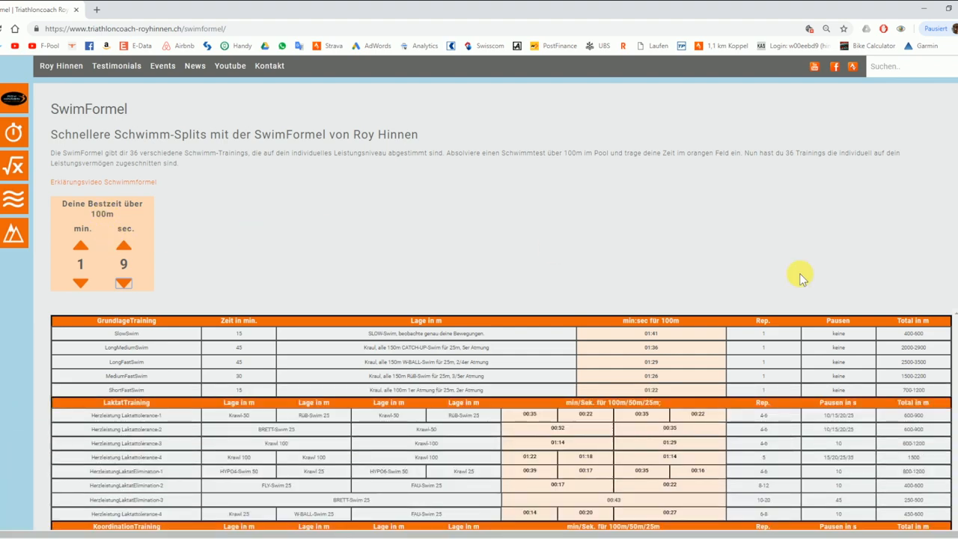
Scroll through the recalculated swim training tables and back up.
scroll(down, 3)
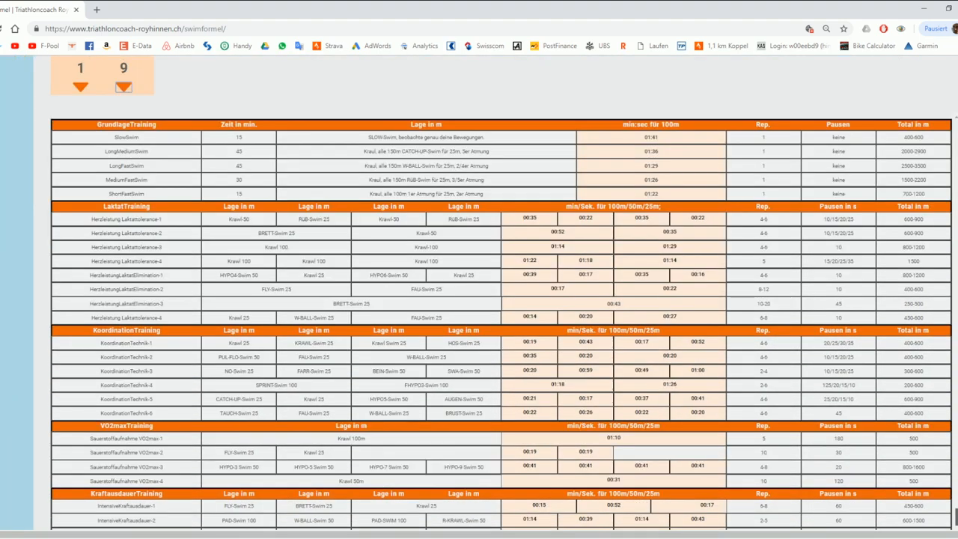
scroll(down, 3)
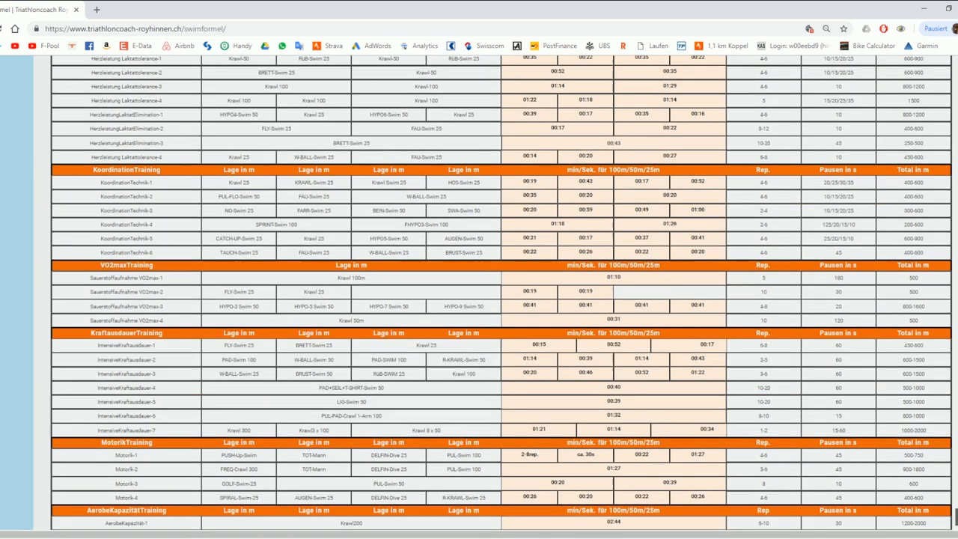
scroll(down, 3)
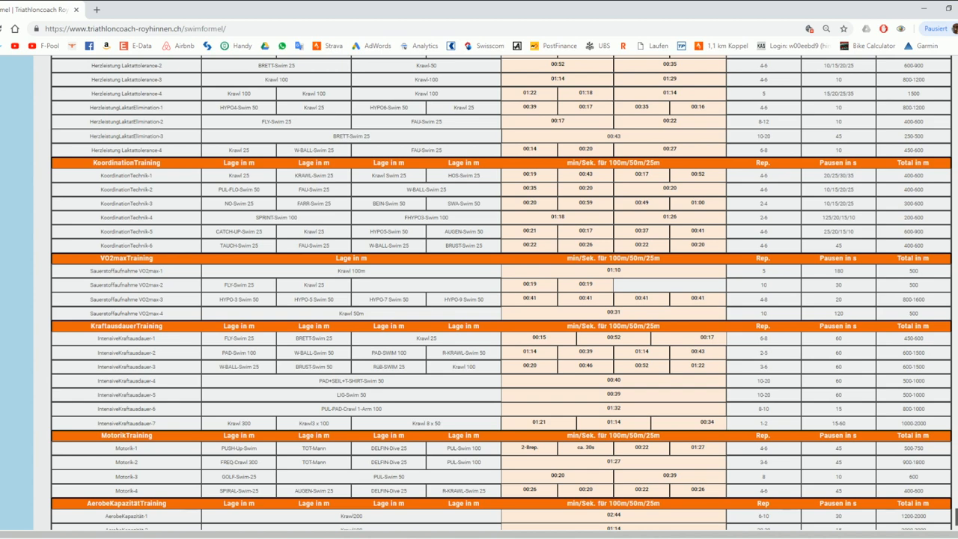
mouse_move(756, 250)
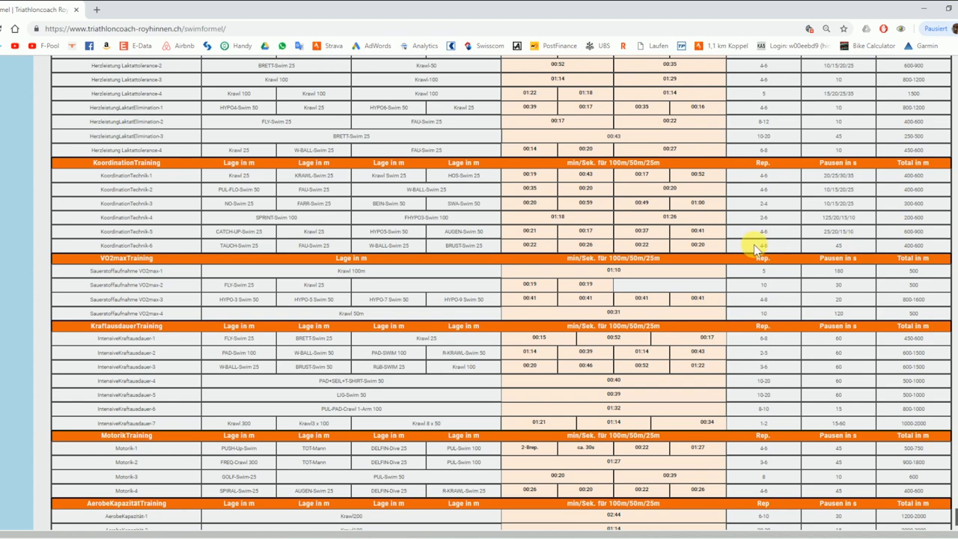
scroll(up, 3)
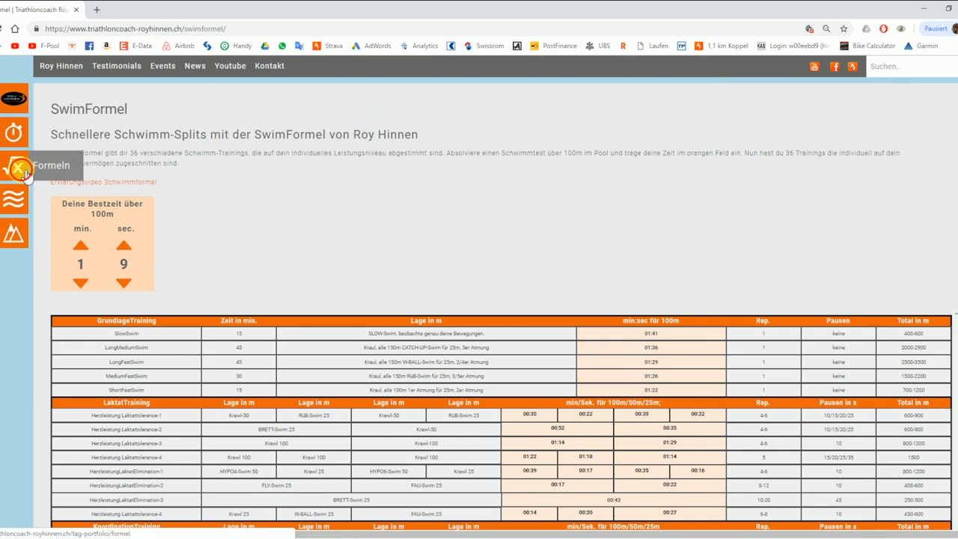
click(15, 168)
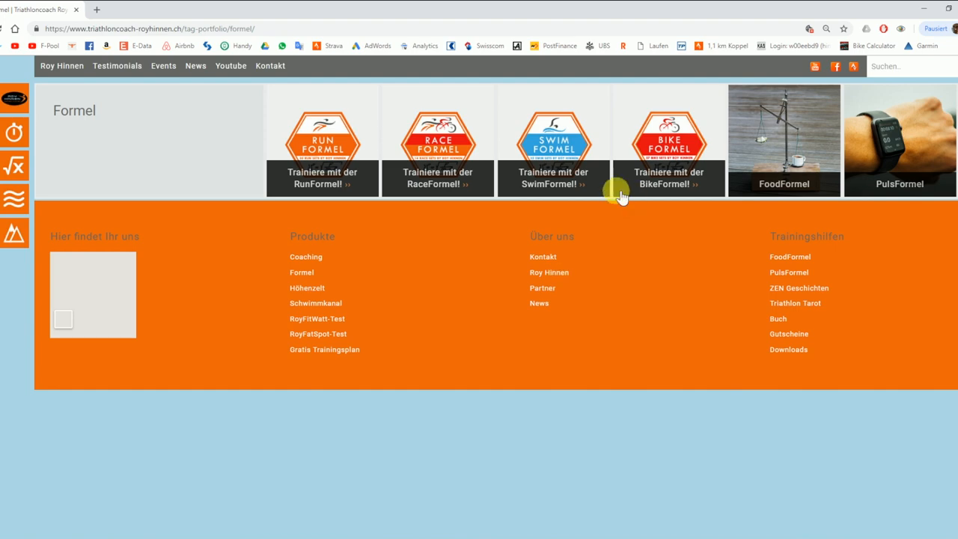
click(437, 141)
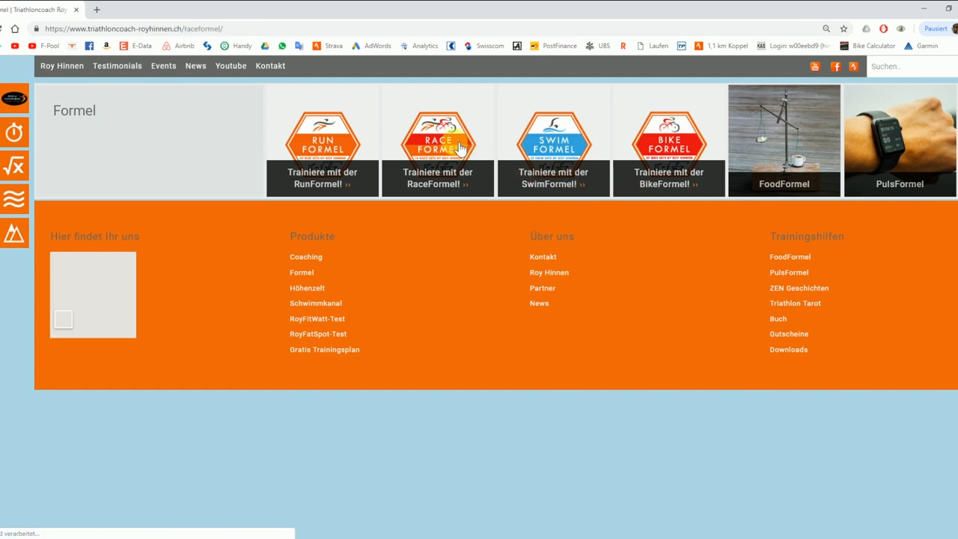
click(437, 138)
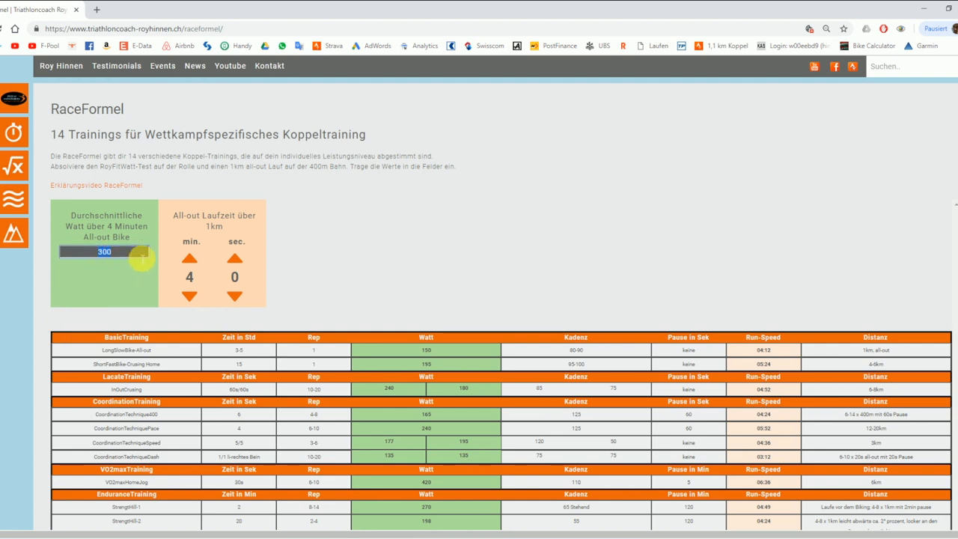
text(350)
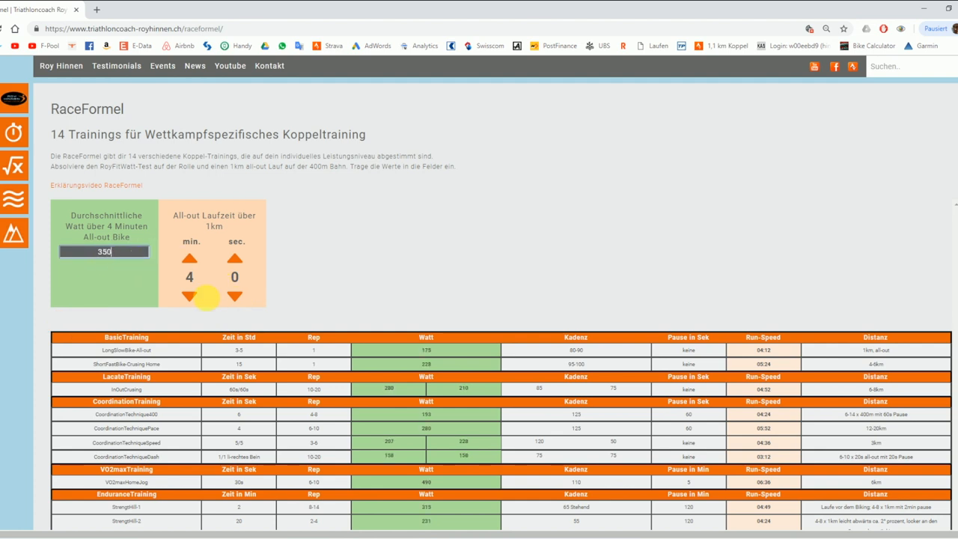
click(189, 297)
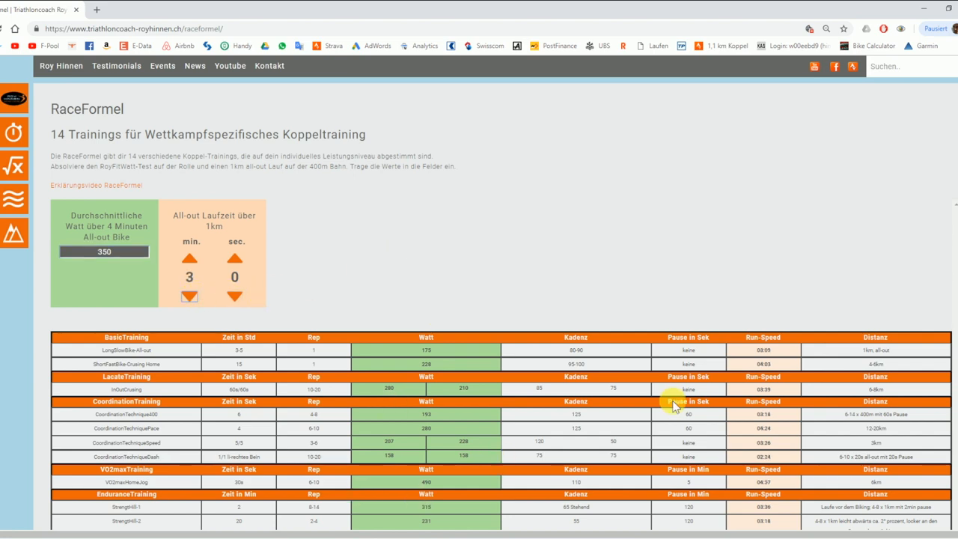
scroll(down, 3)
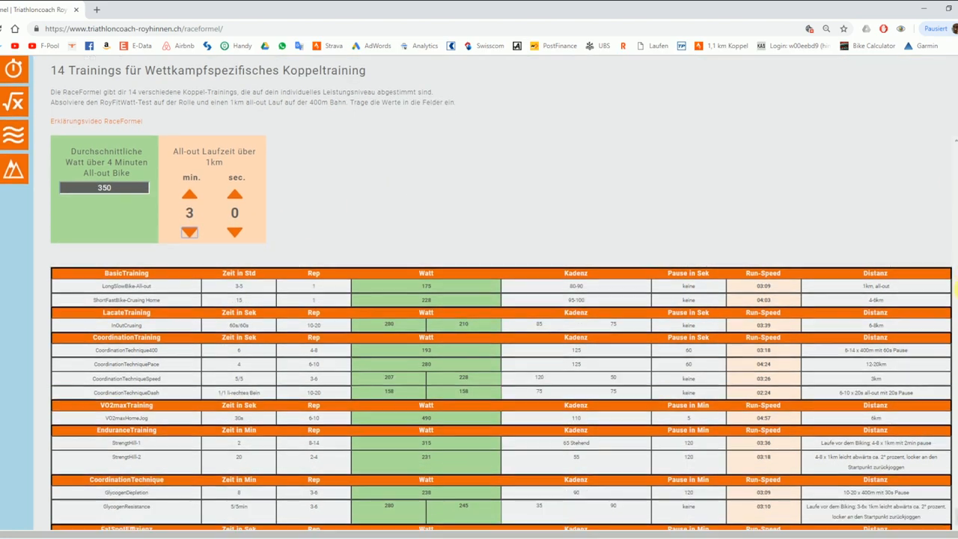
scroll(down, 3)
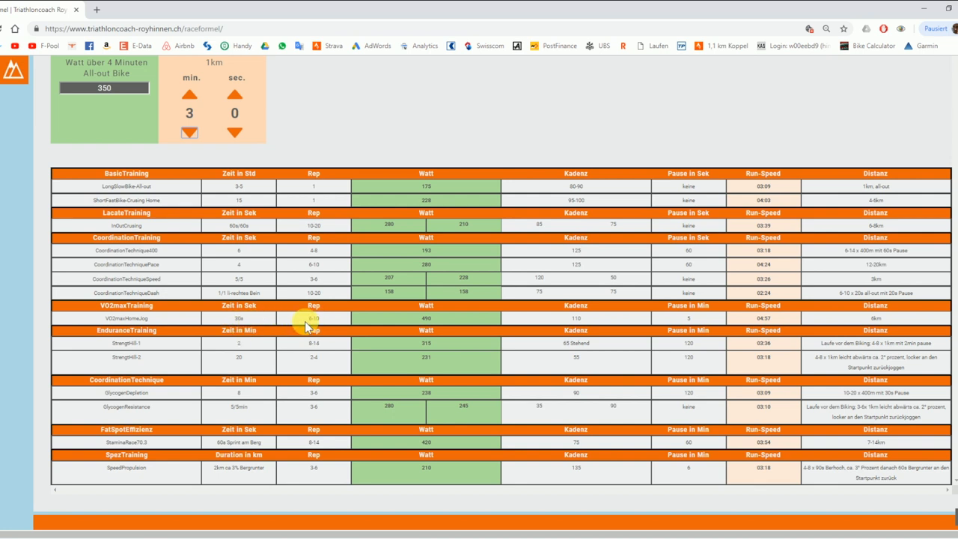
mouse_move(464, 322)
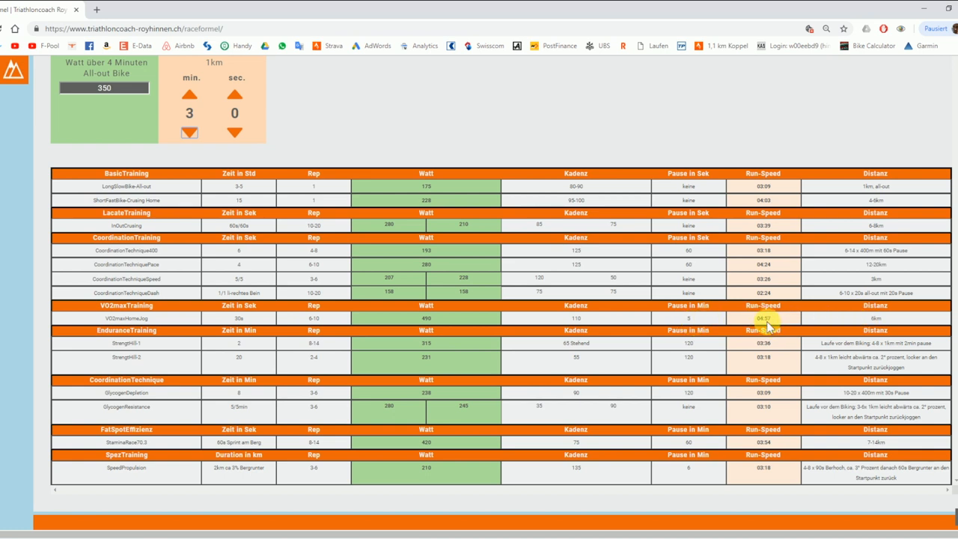
mouse_move(778, 326)
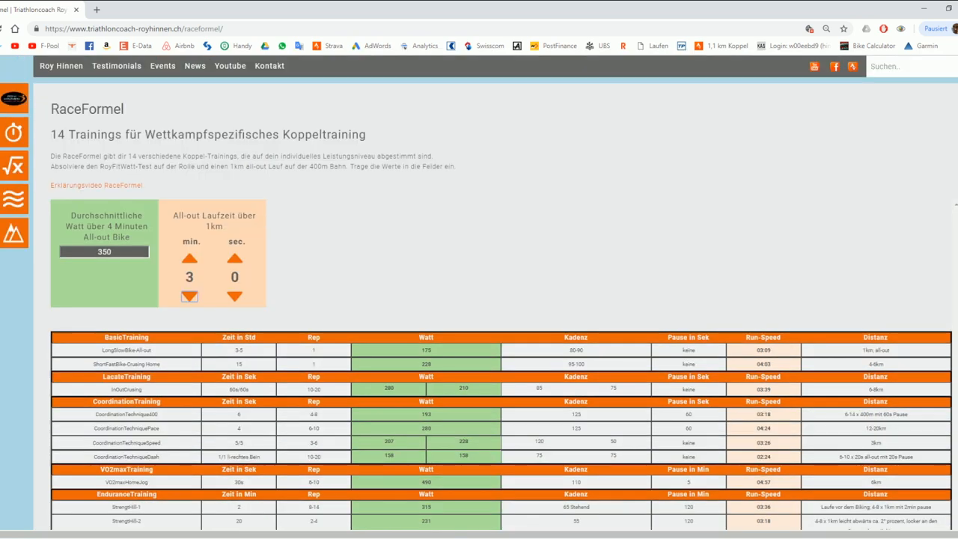
Choose Trainingscamps from the Events menu to list the TriCamp workshops.
click(161, 66)
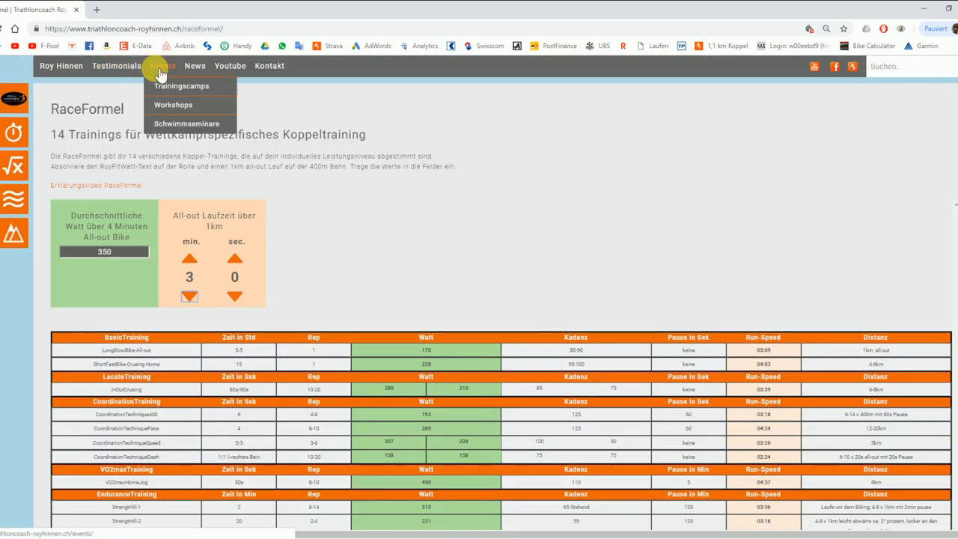
click(181, 85)
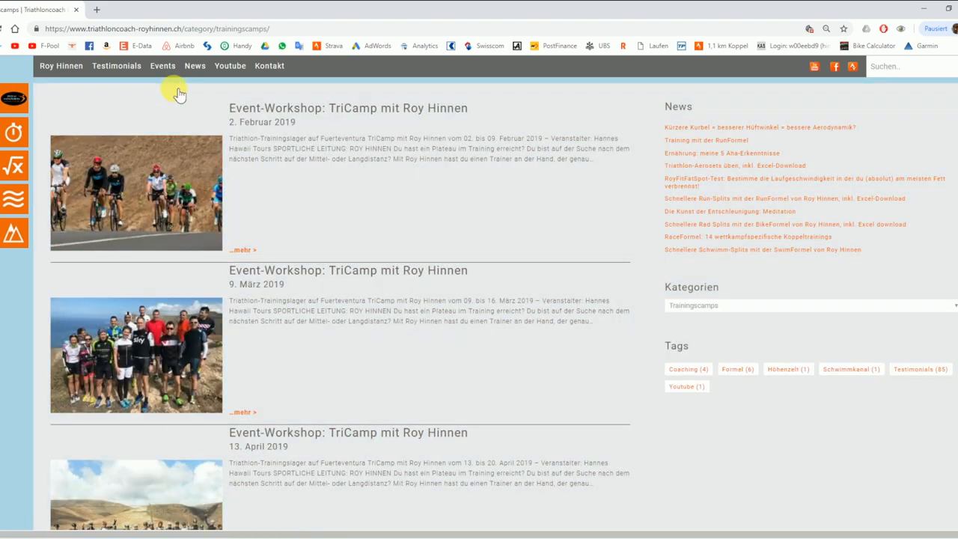
mouse_move(689, 347)
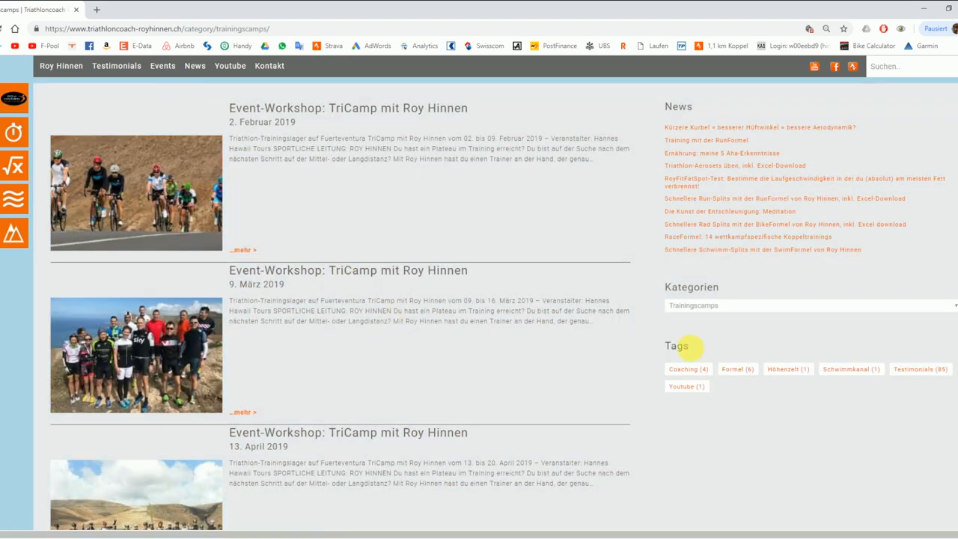
mouse_move(251, 123)
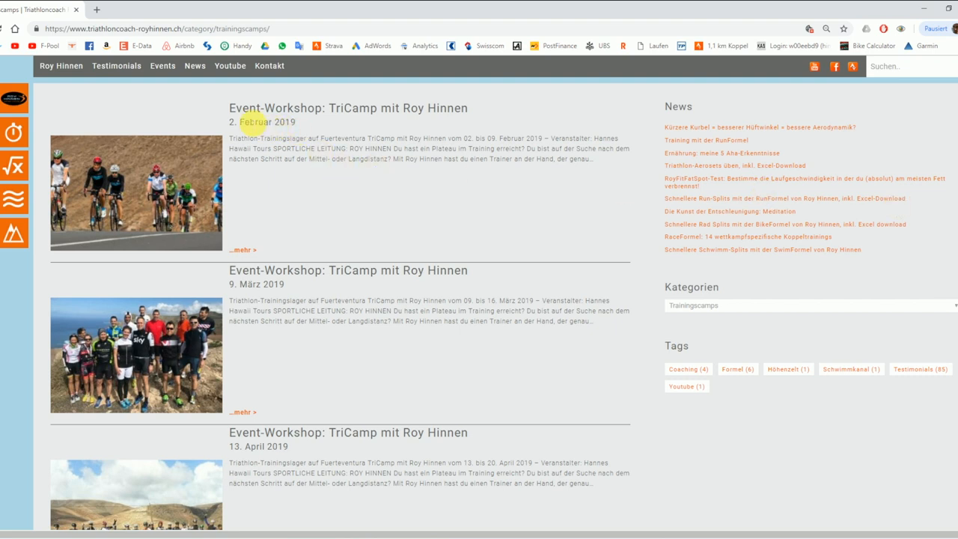
mouse_move(285, 288)
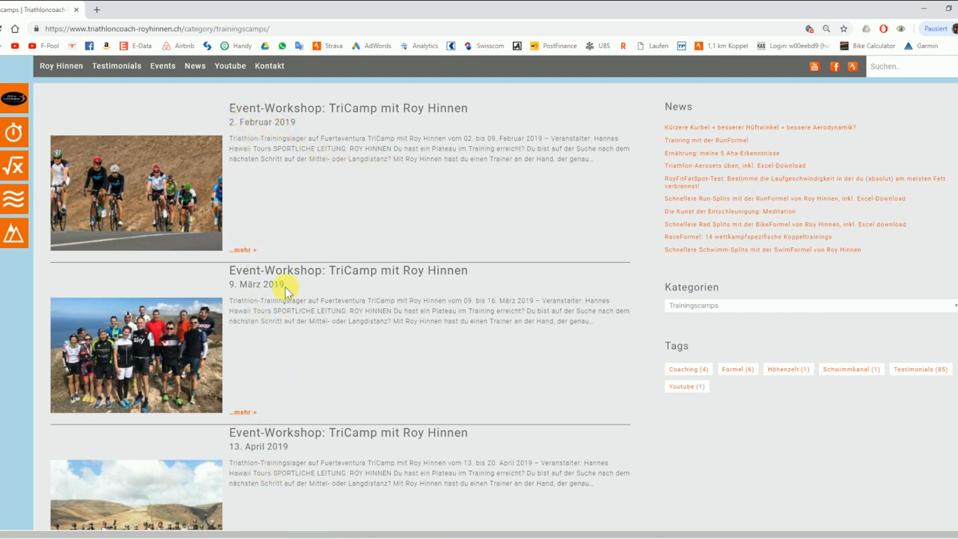
mouse_move(218, 148)
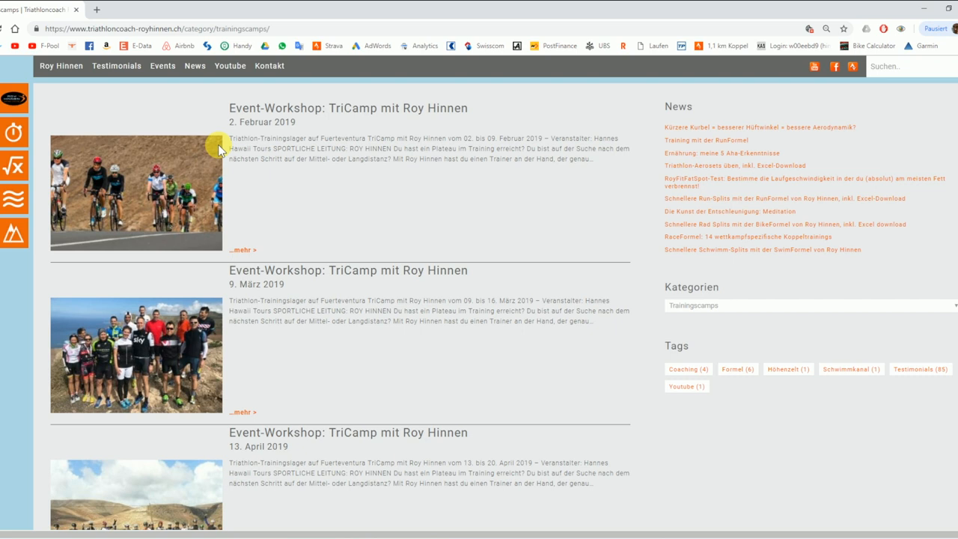
mouse_move(123, 60)
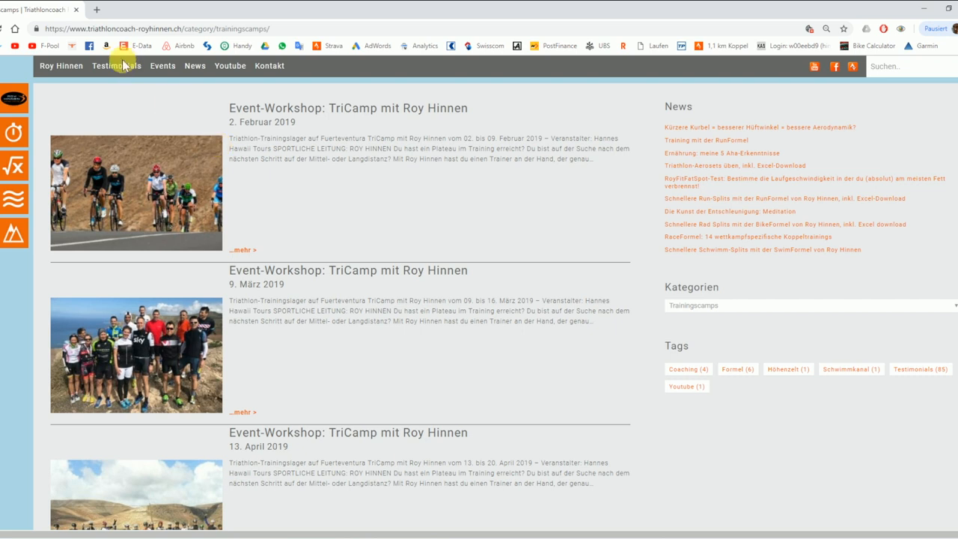
mouse_move(13, 230)
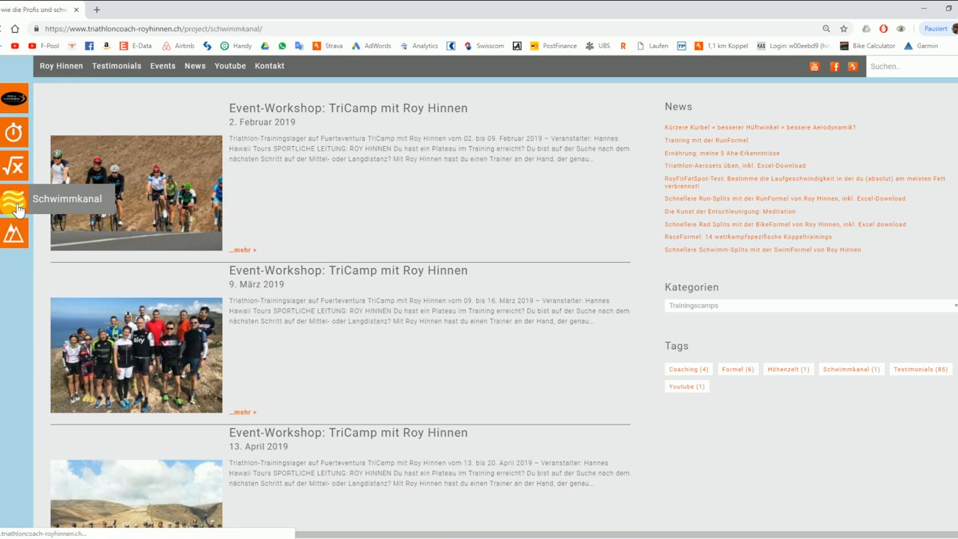
Show the Schwimmkanal page and scroll through its offers, booking calendar and videos.
click(15, 197)
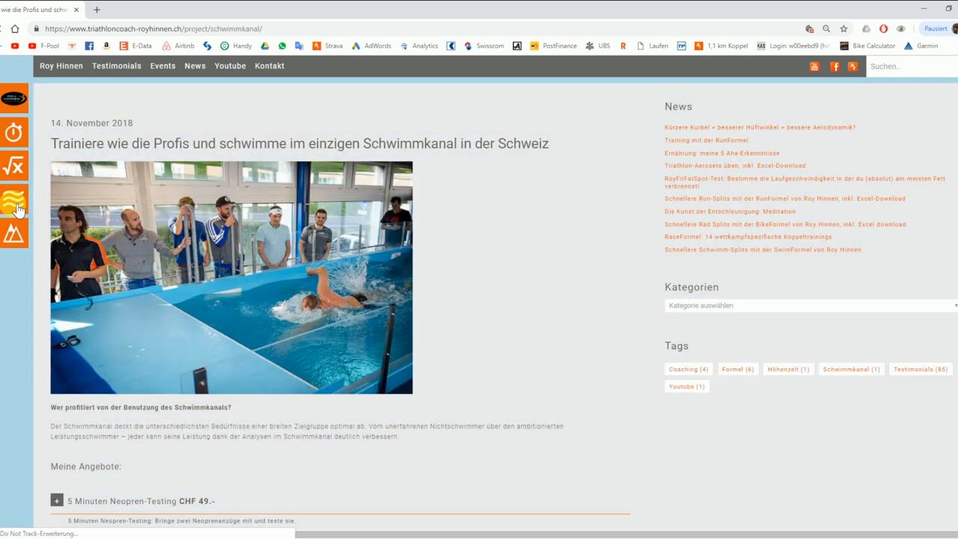
mouse_move(944, 197)
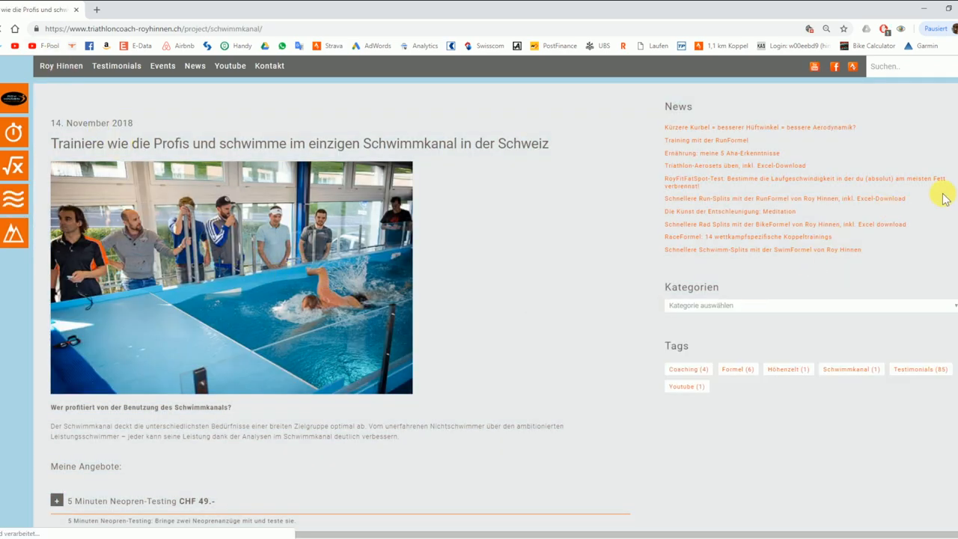
scroll(down, 3)
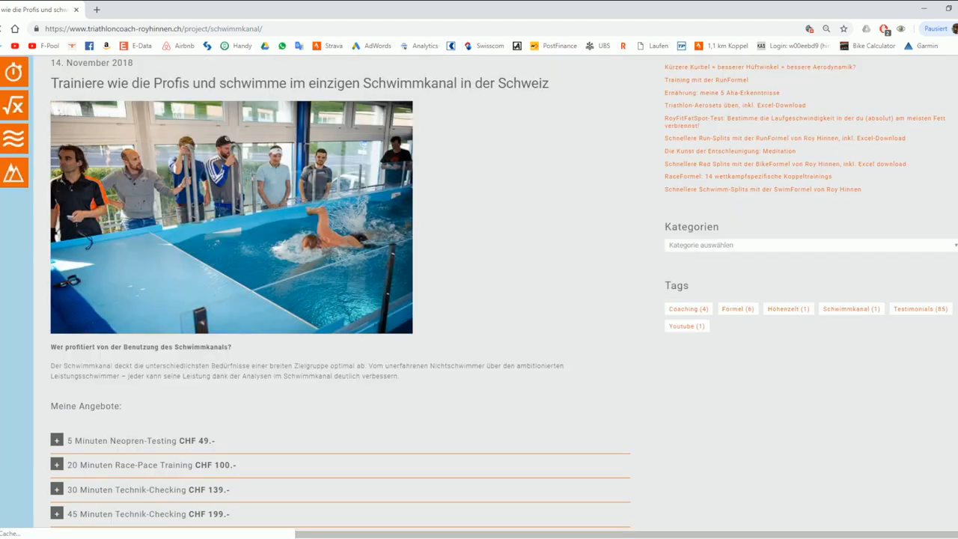
scroll(down, 3)
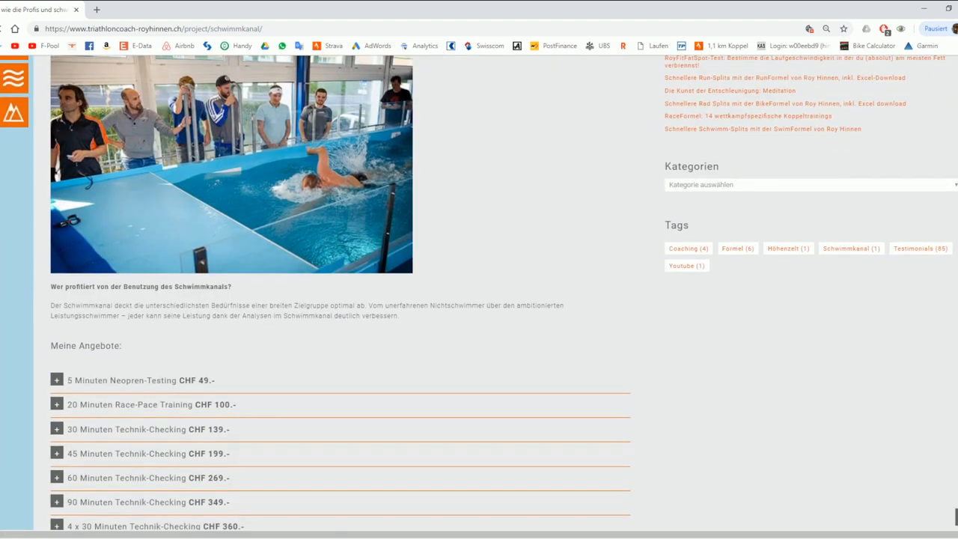
scroll(down, 3)
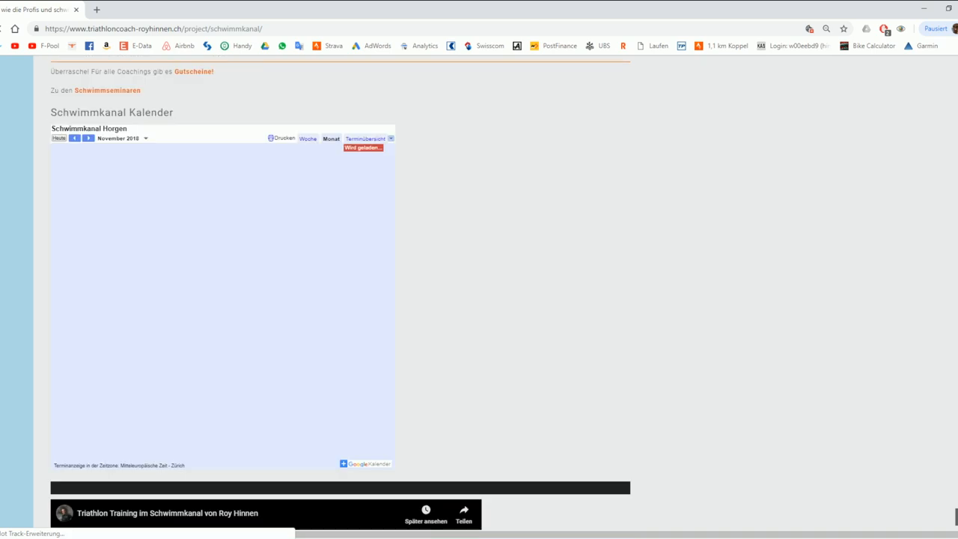
scroll(down, 3)
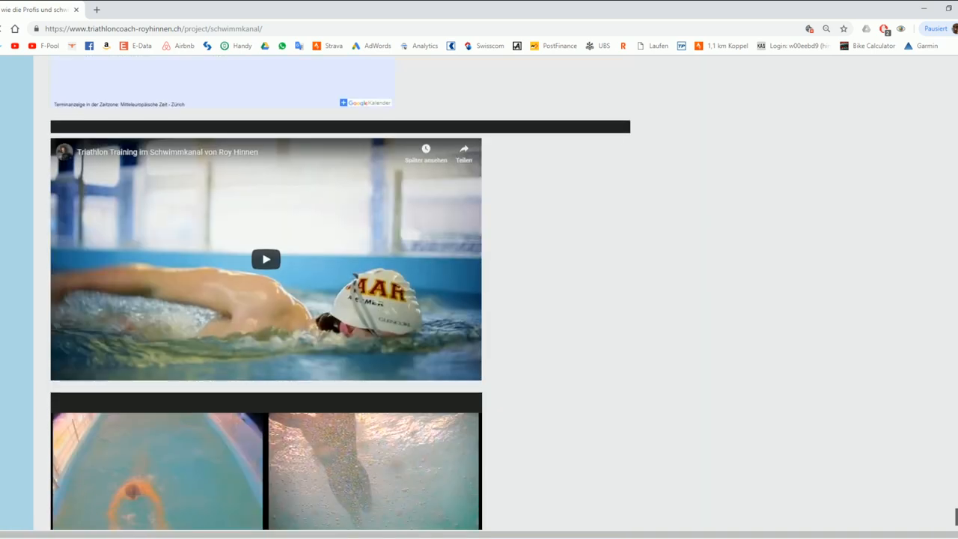
scroll(down, 3)
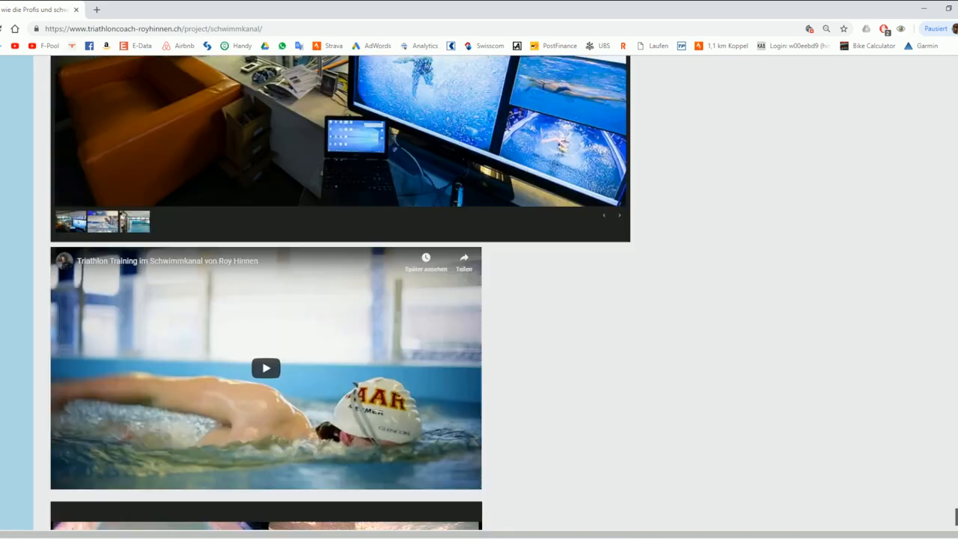
scroll(up, 3)
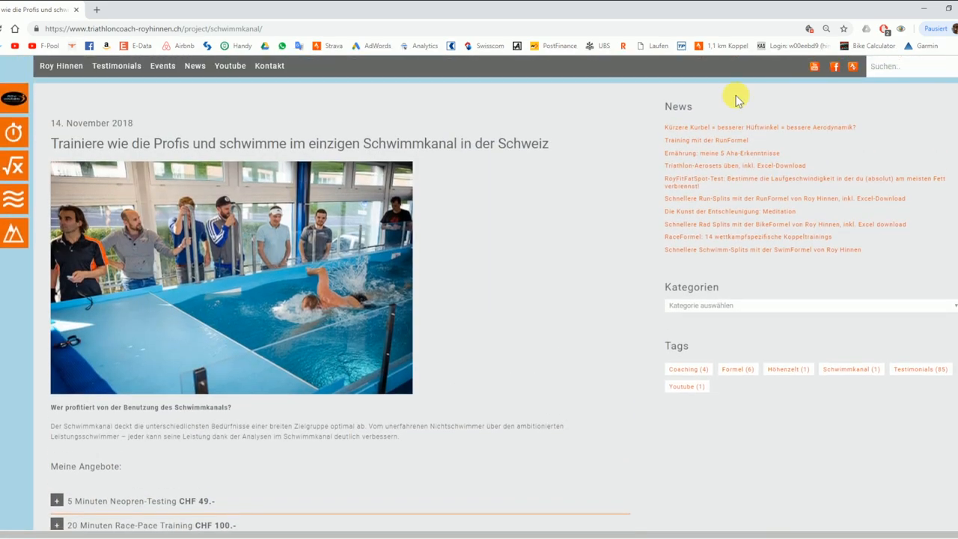
mouse_move(13, 234)
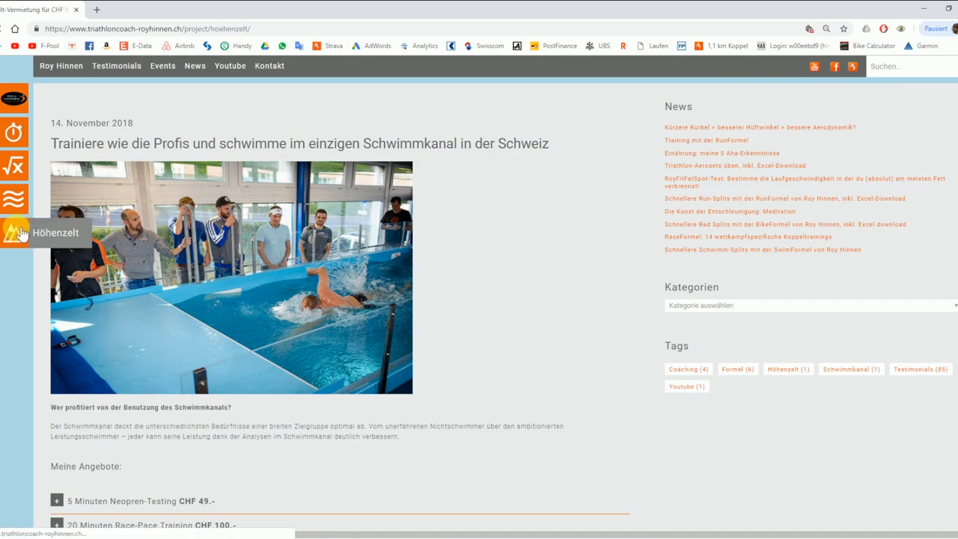
click(15, 230)
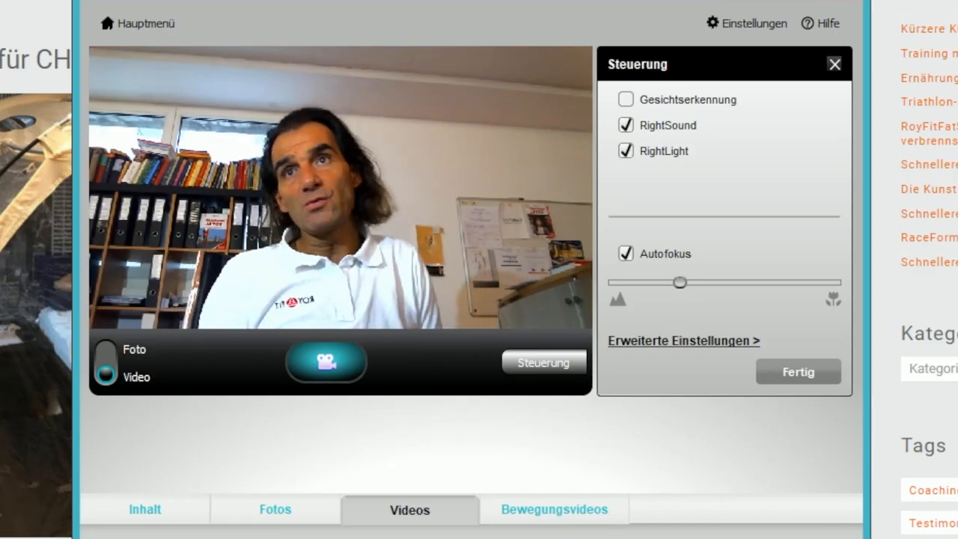
drag(679, 281, 615, 281)
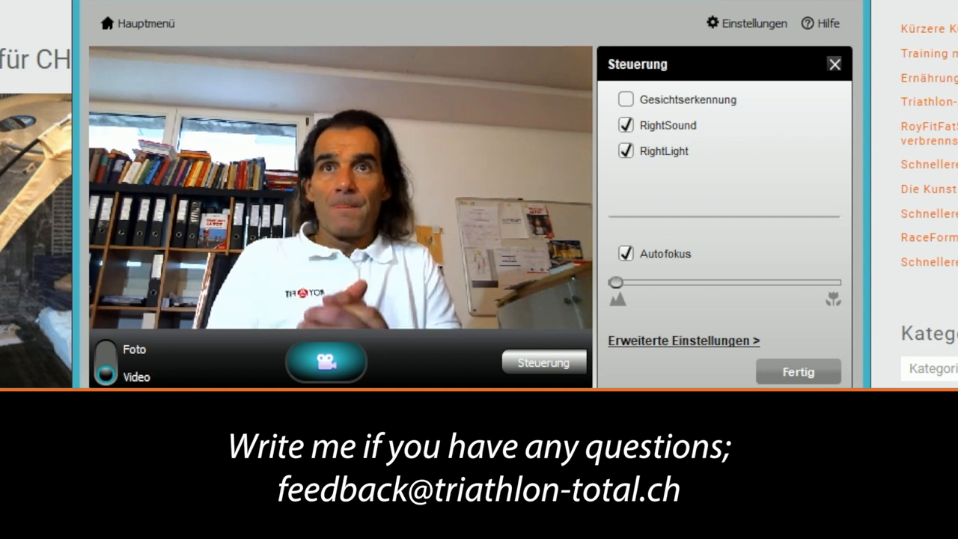
drag(613, 281, 701, 282)
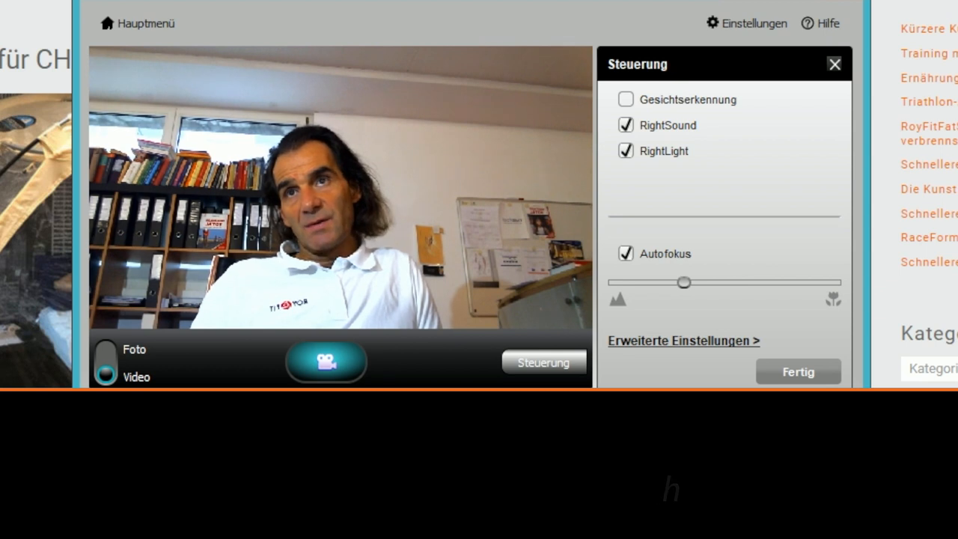
scroll(down, 3)
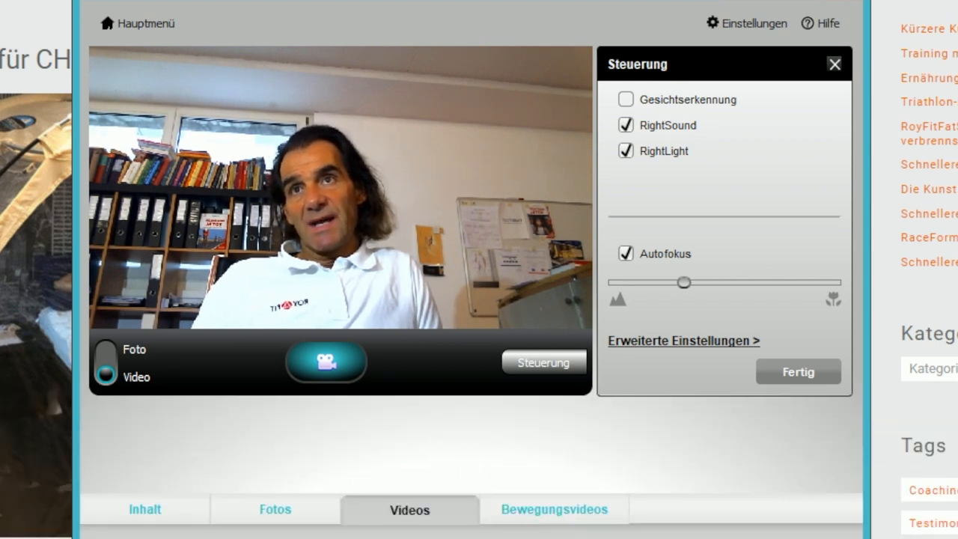